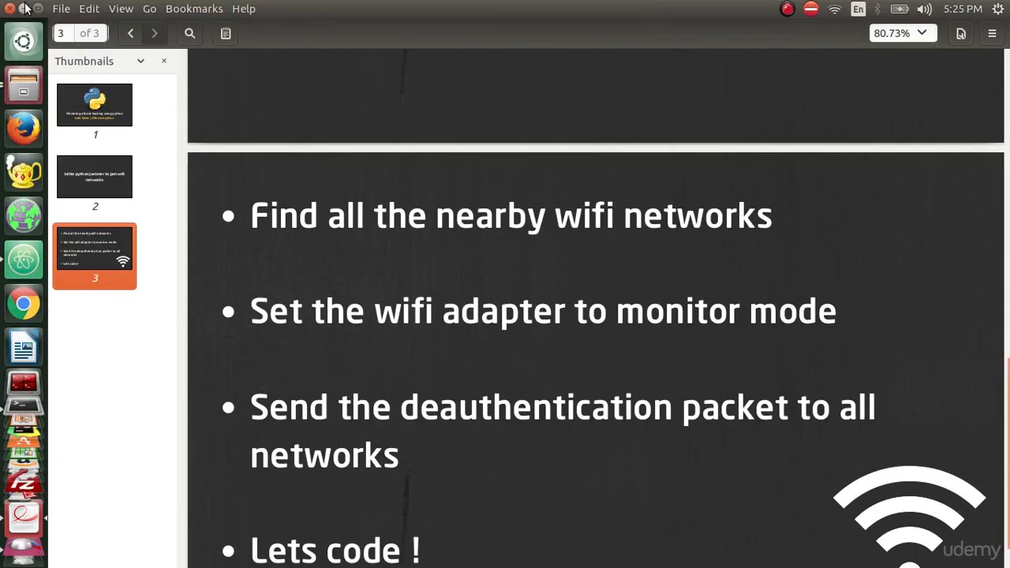
Switch from the slide viewer to the terminal in the examples folder
click(22, 434)
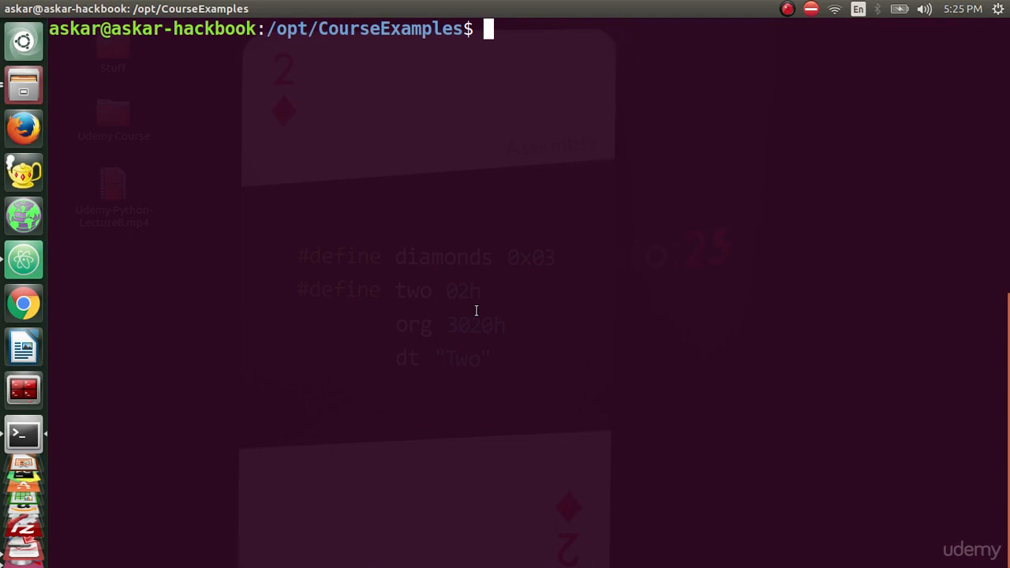
Run 'pip install wifi wireless scapy'; every package reports already satisfied
text(pip)
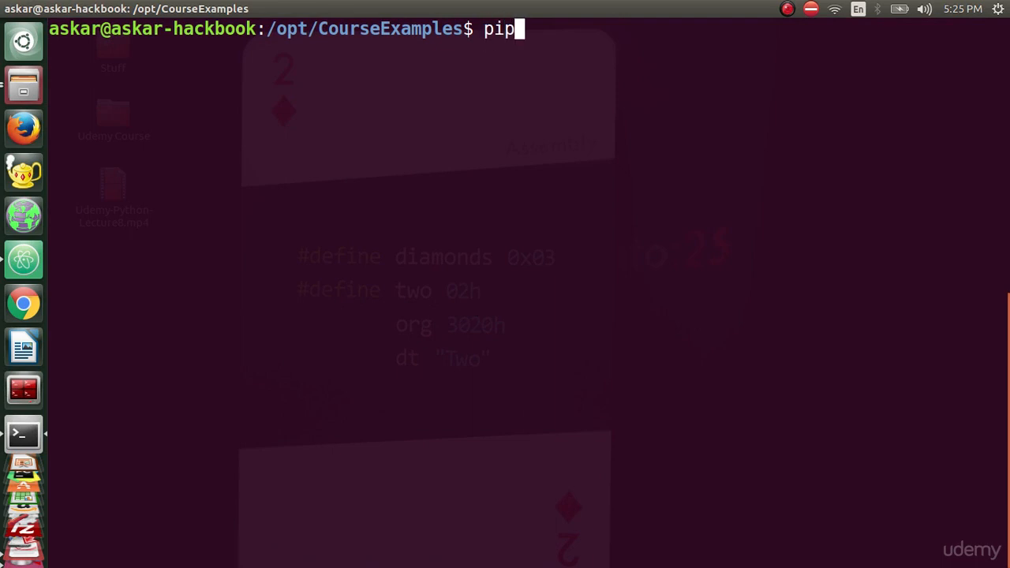
text(install wifi)
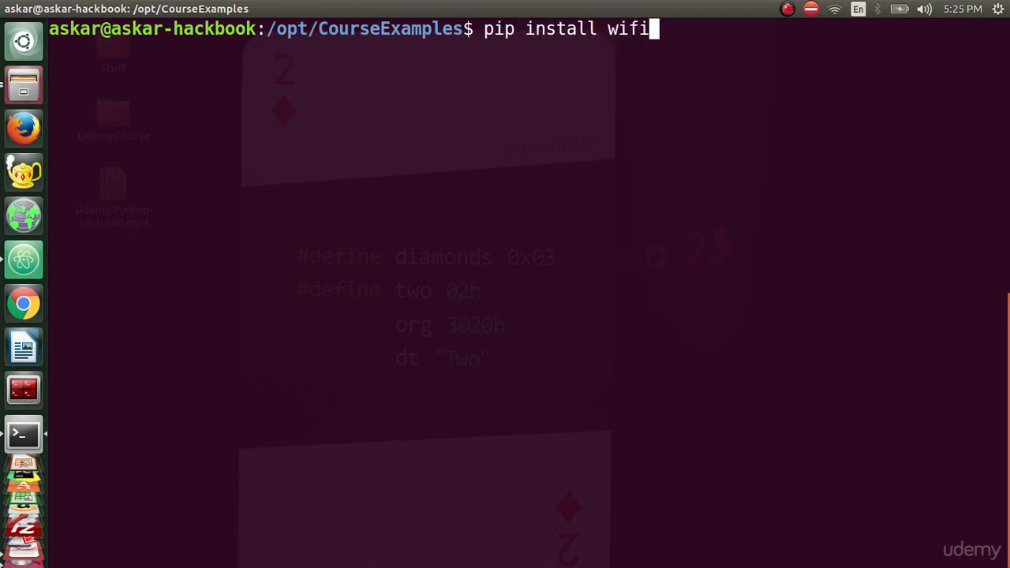
text(wireless s)
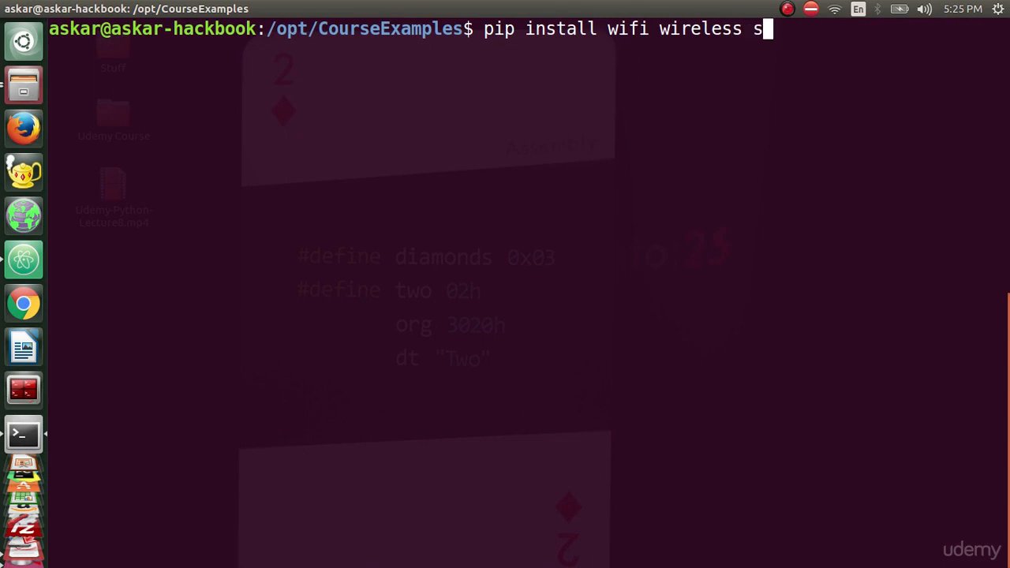
text(capy)
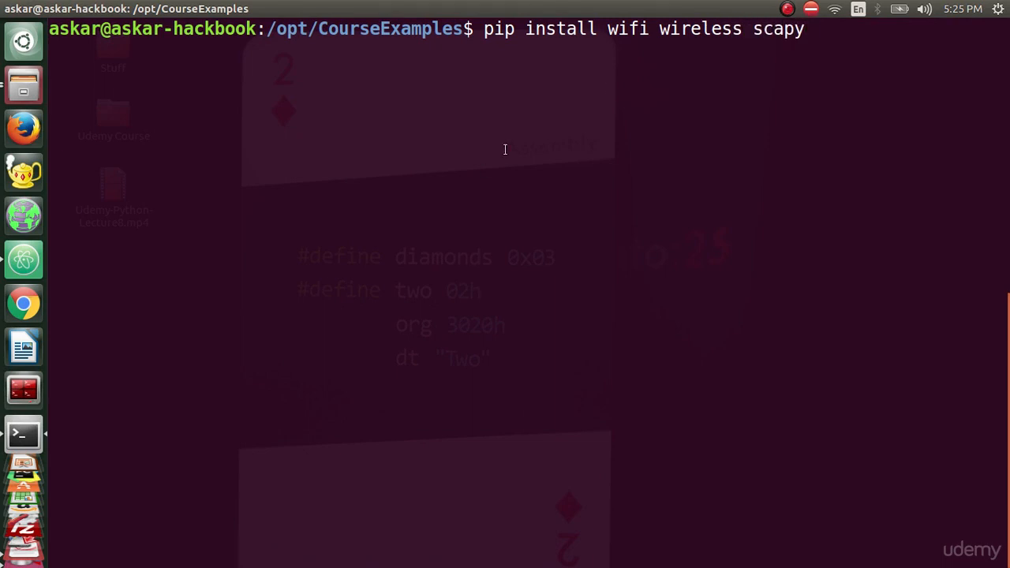
mouse_move(622, 44)
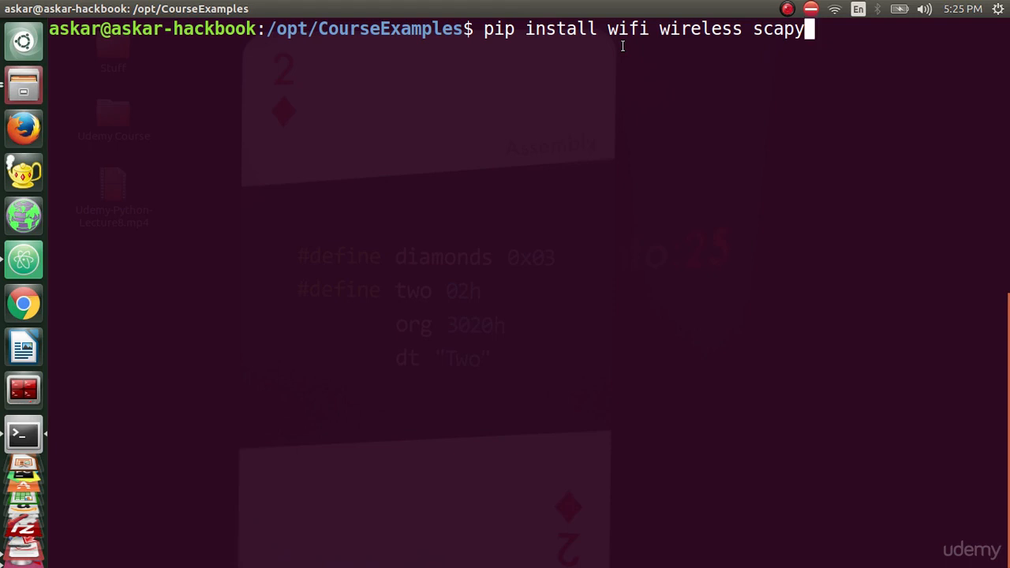
key(Return)
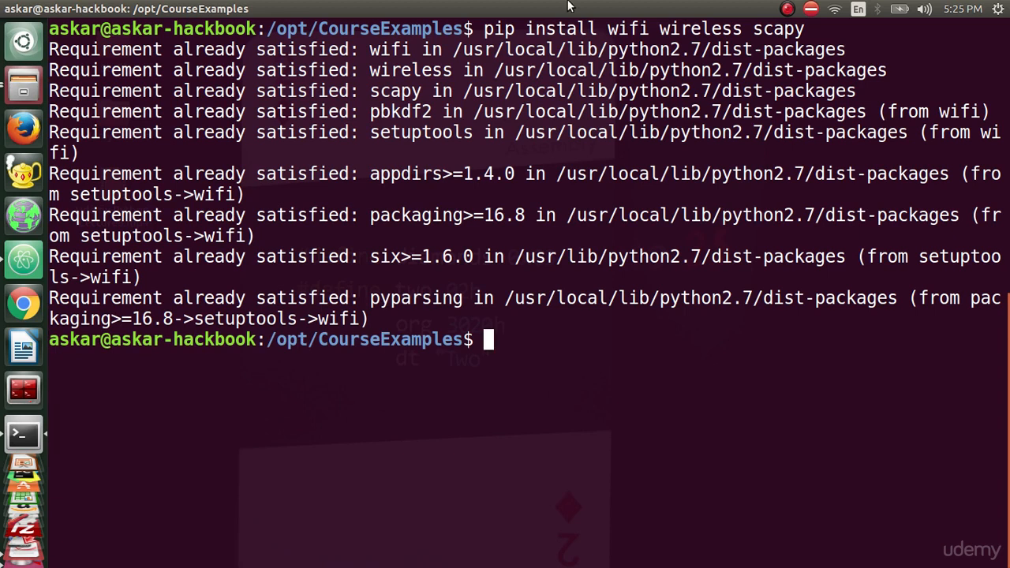
mouse_move(654, 430)
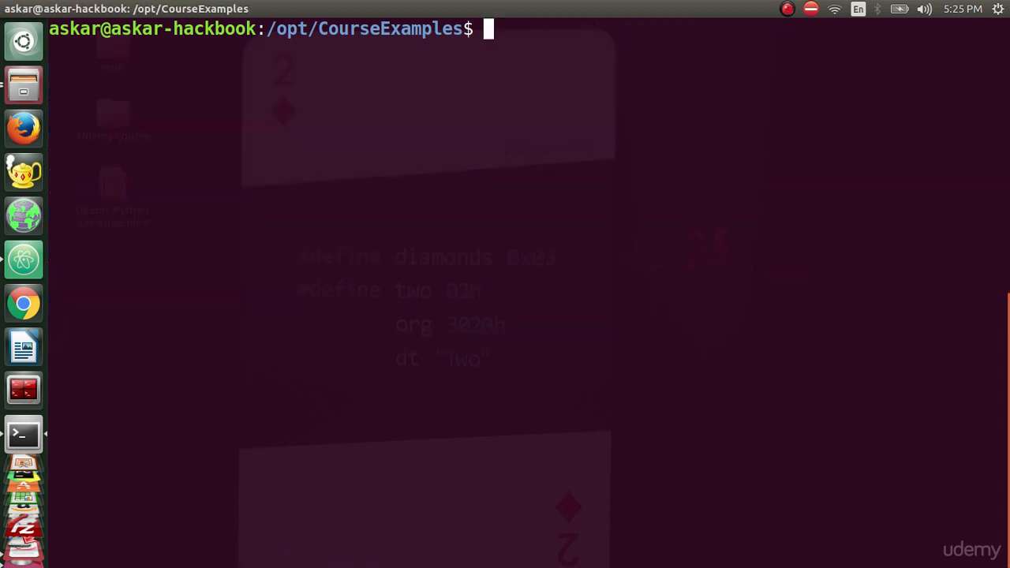
mouse_move(22, 259)
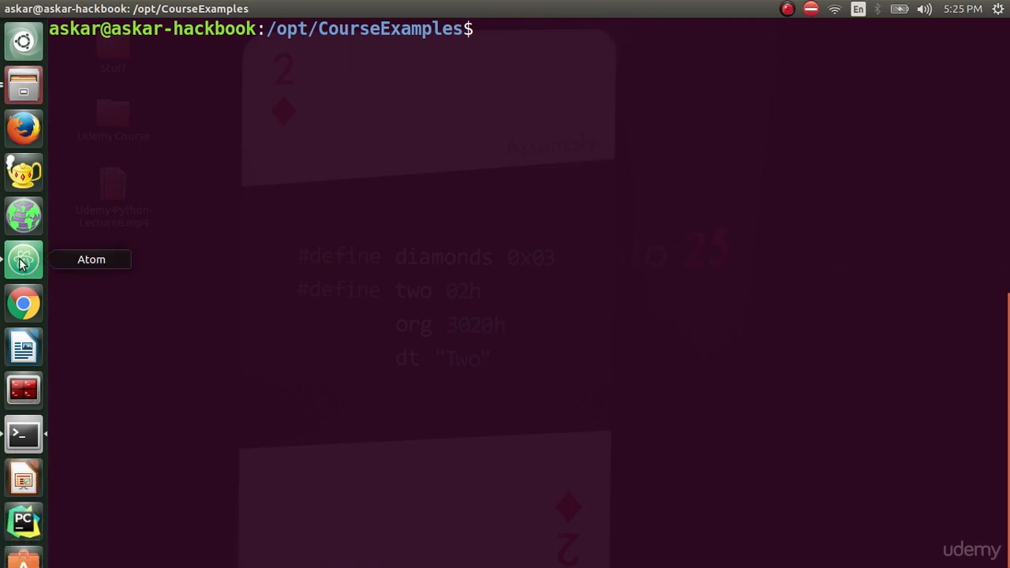
Start example4.py in Atom with the #!/usr/bin/python2.7 shebang
click(22, 259)
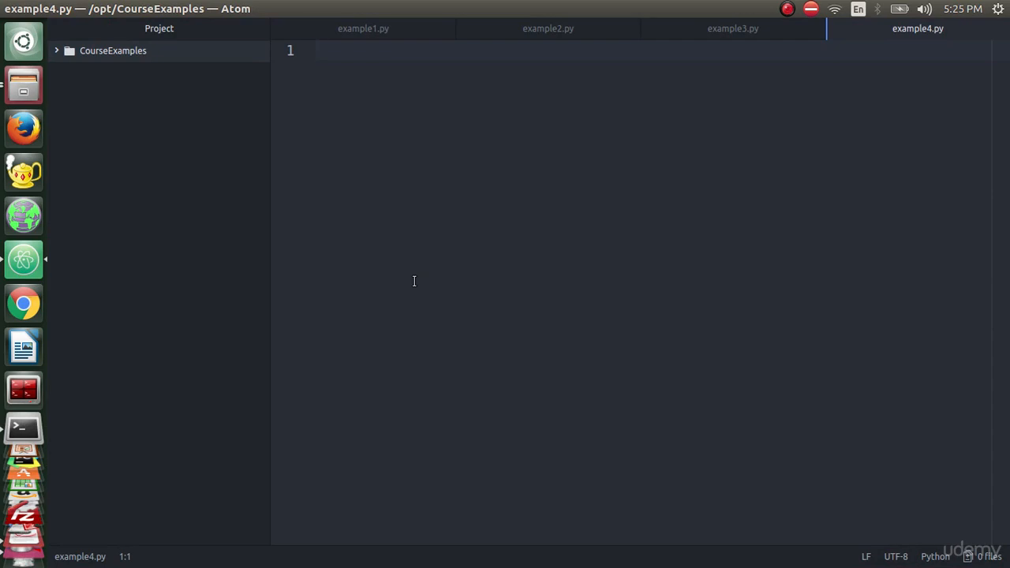
text(#!/)
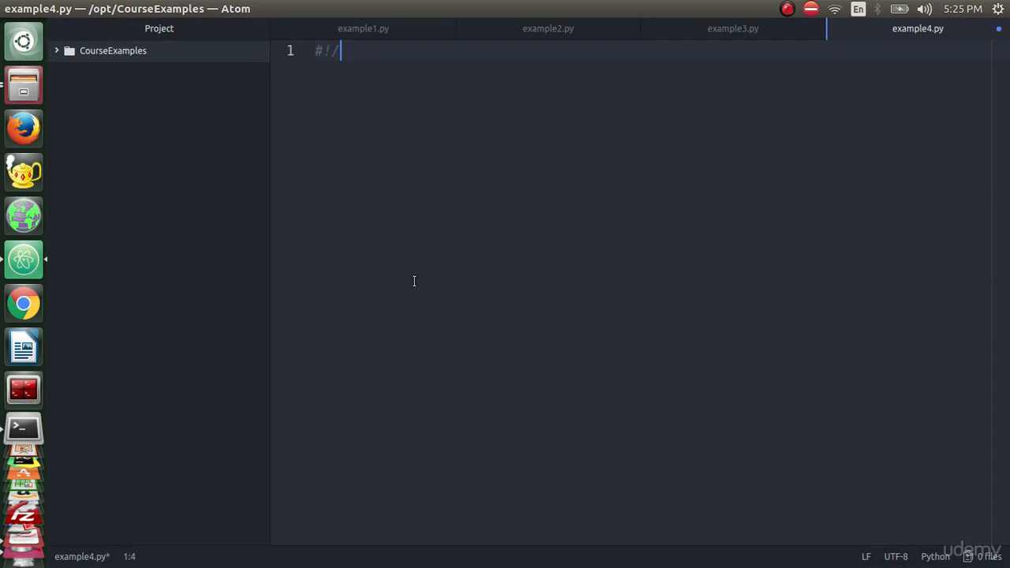
text(usr/bin/)
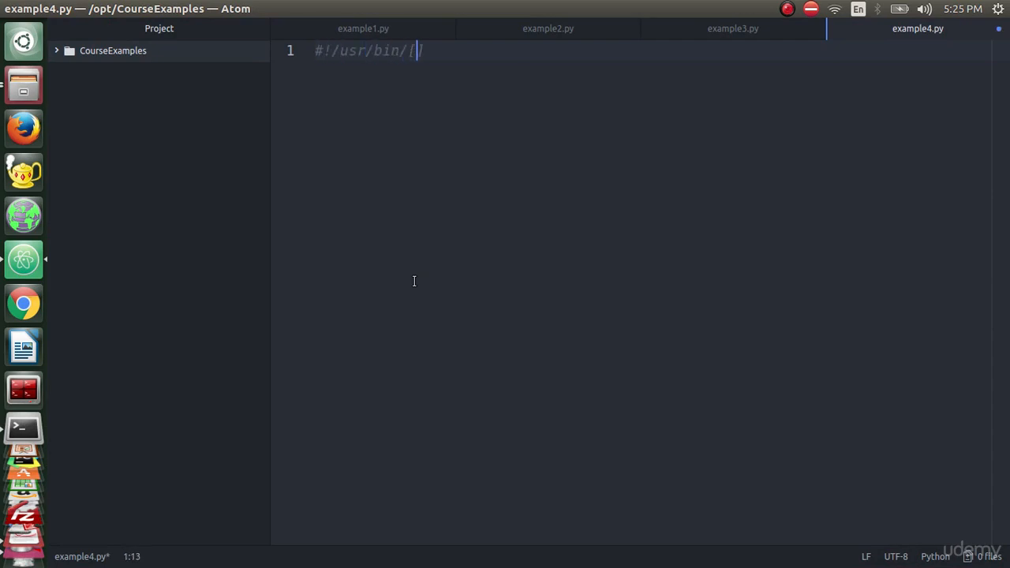
text(python2.7)
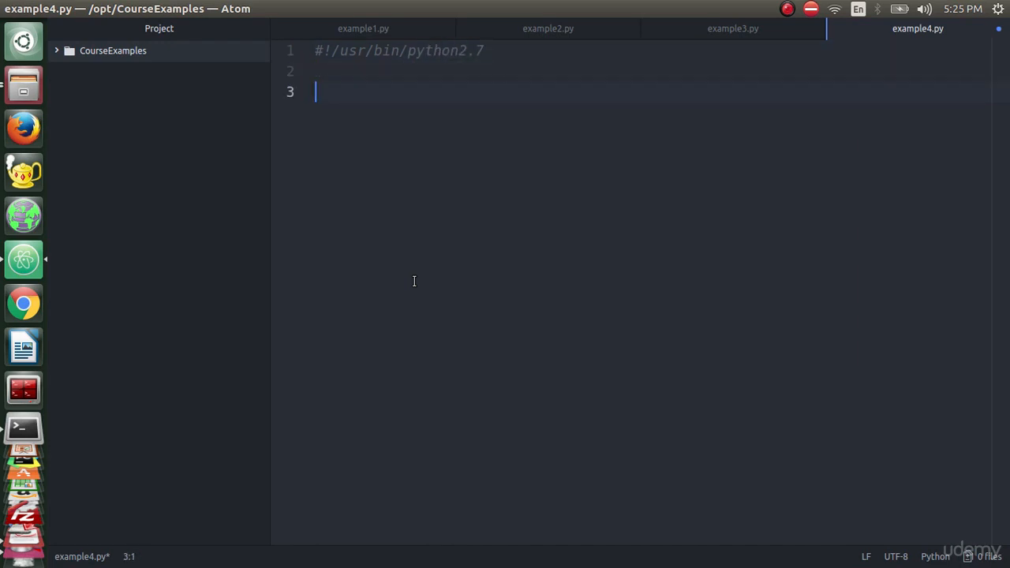
Add 'import wireless' and 'from wifi import Cell'
text(i)
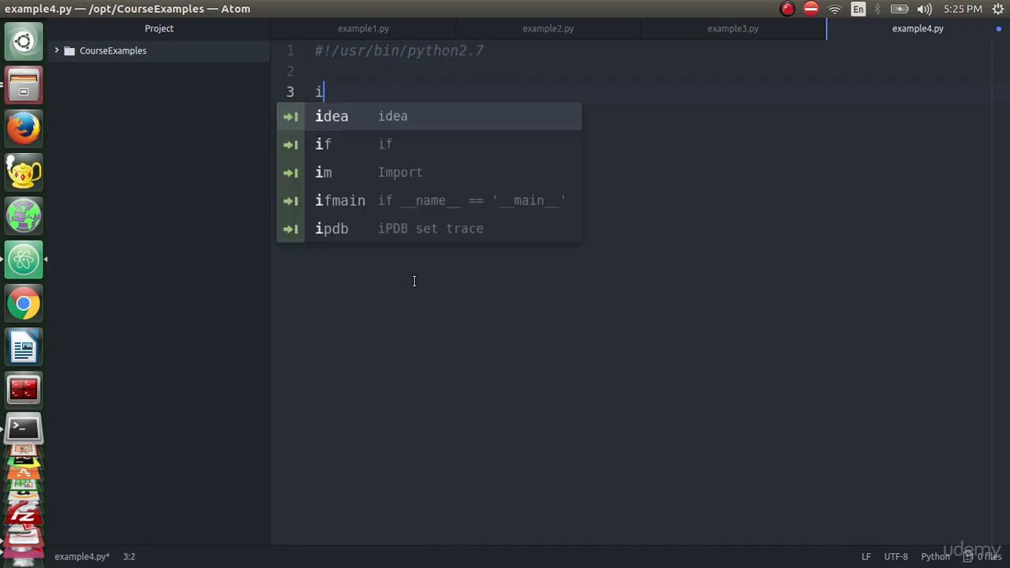
text(mport wireless)
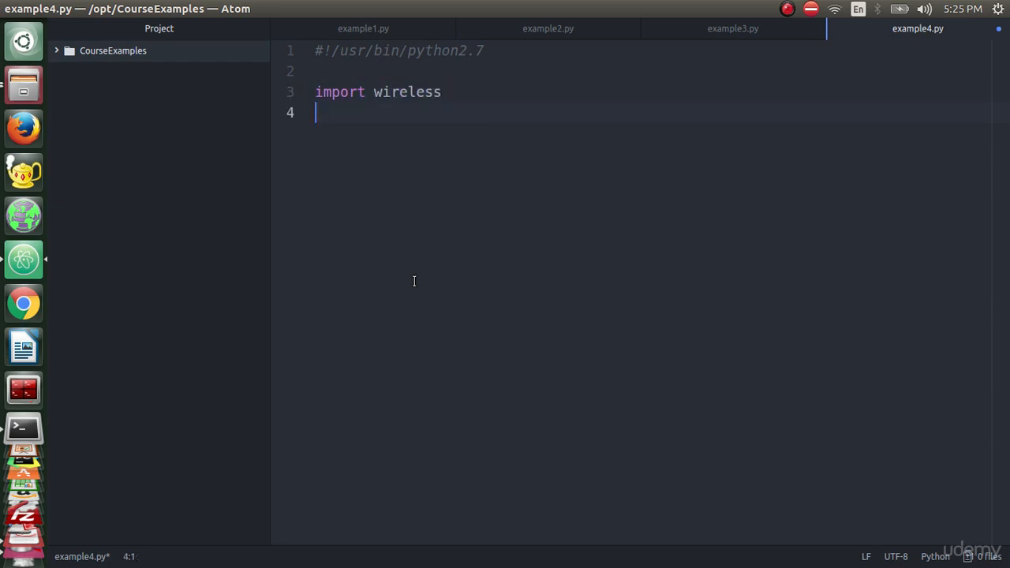
text(from wifi i)
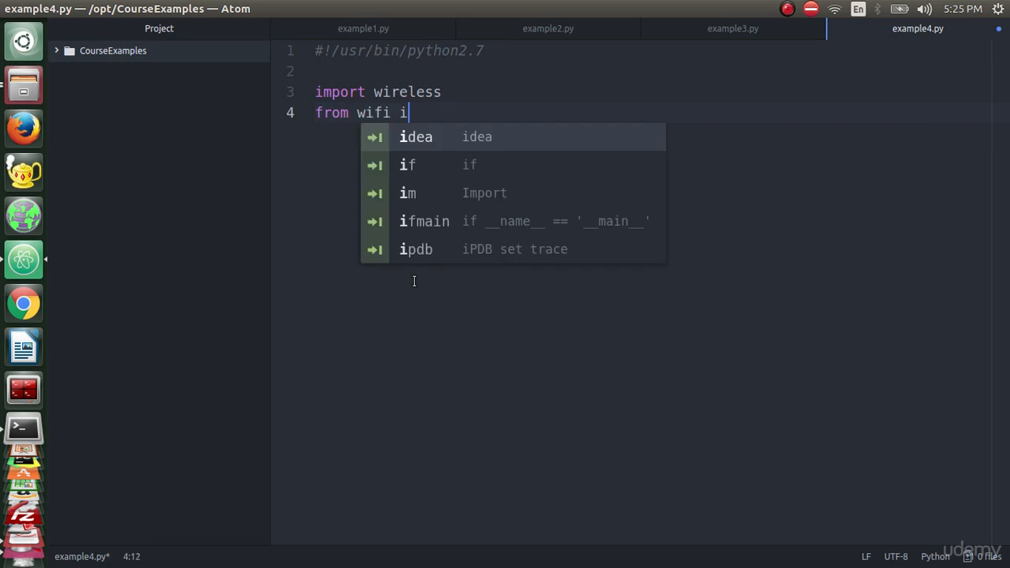
text(mport Cell)
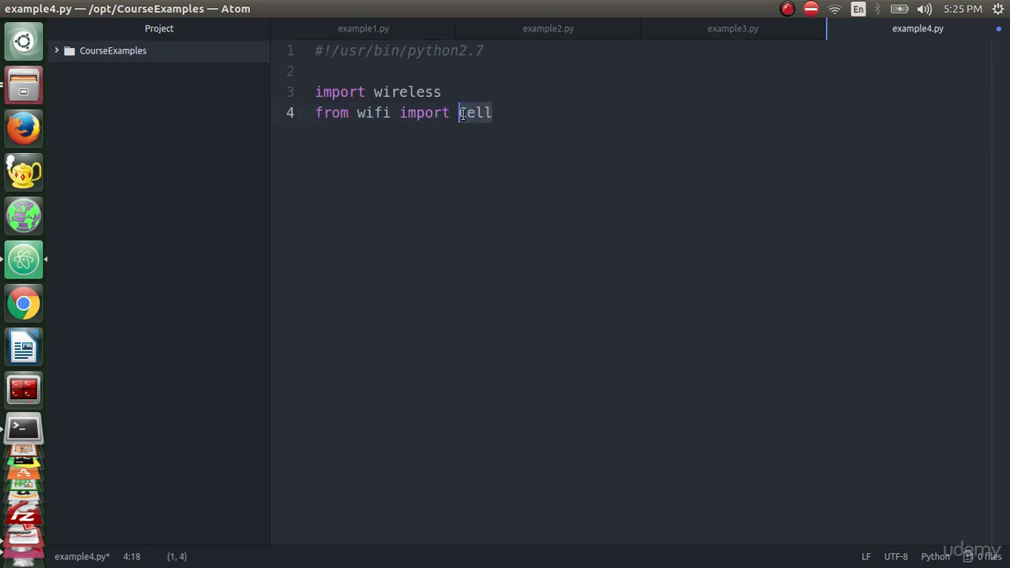
text(Cell)
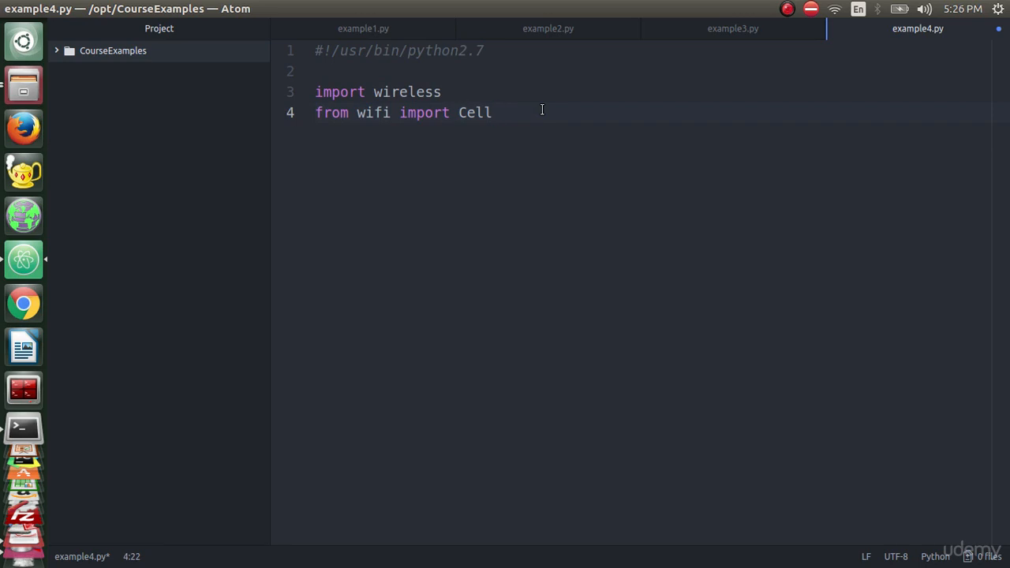
Add 'from scapy.all import *'
click(492, 112)
text(from scap)
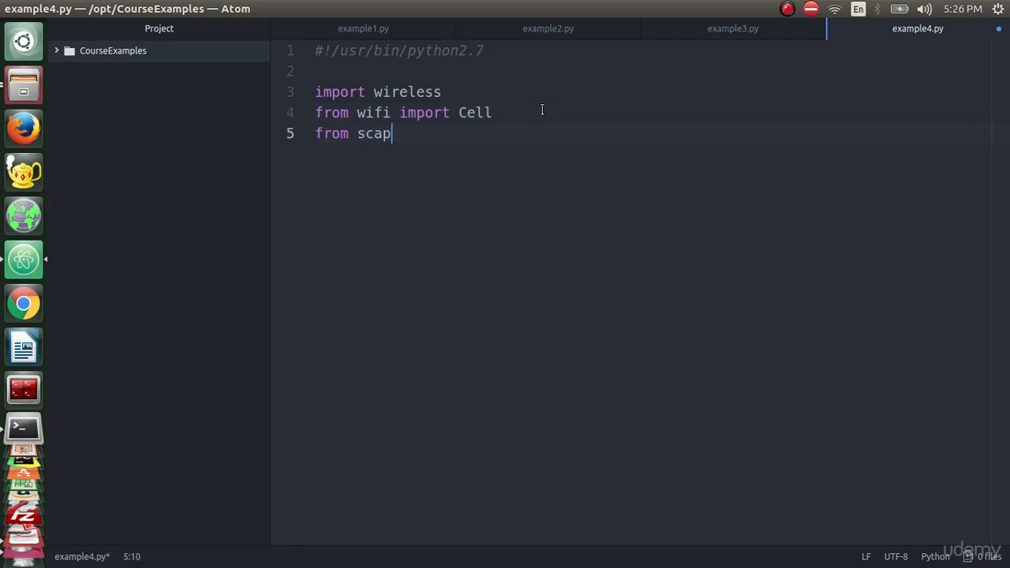
text(y.all i)
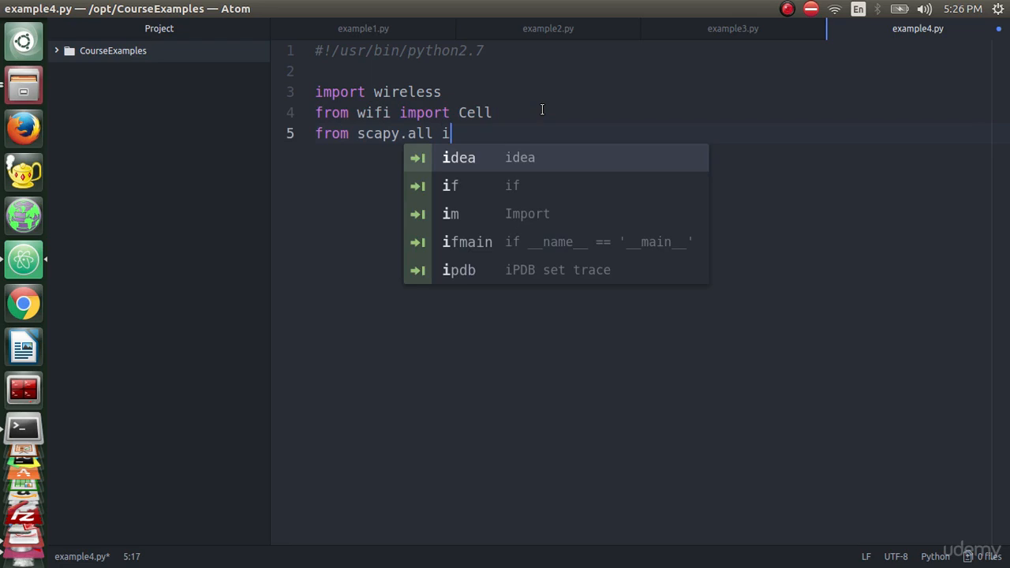
text(mport *)
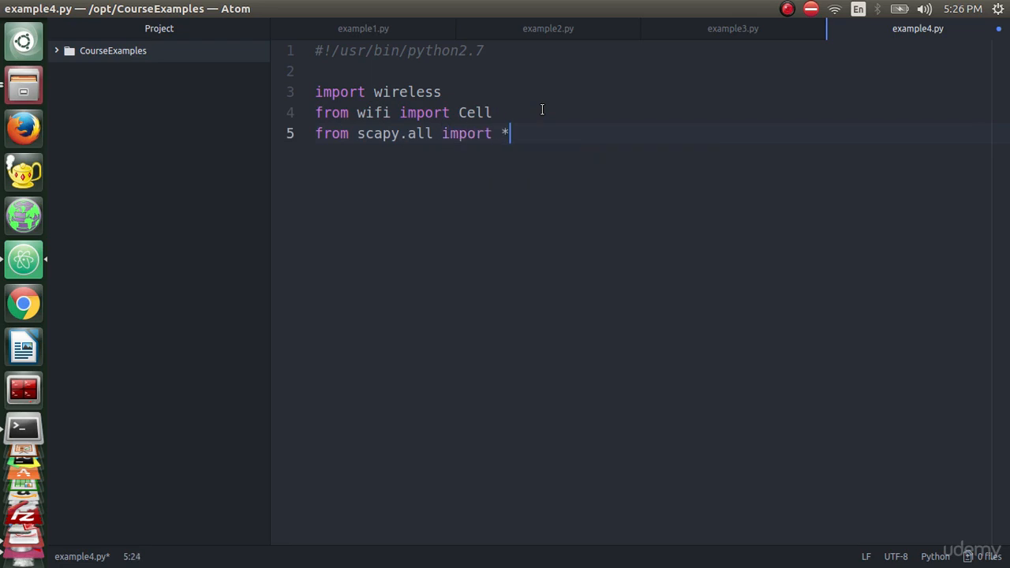
mouse_move(435, 133)
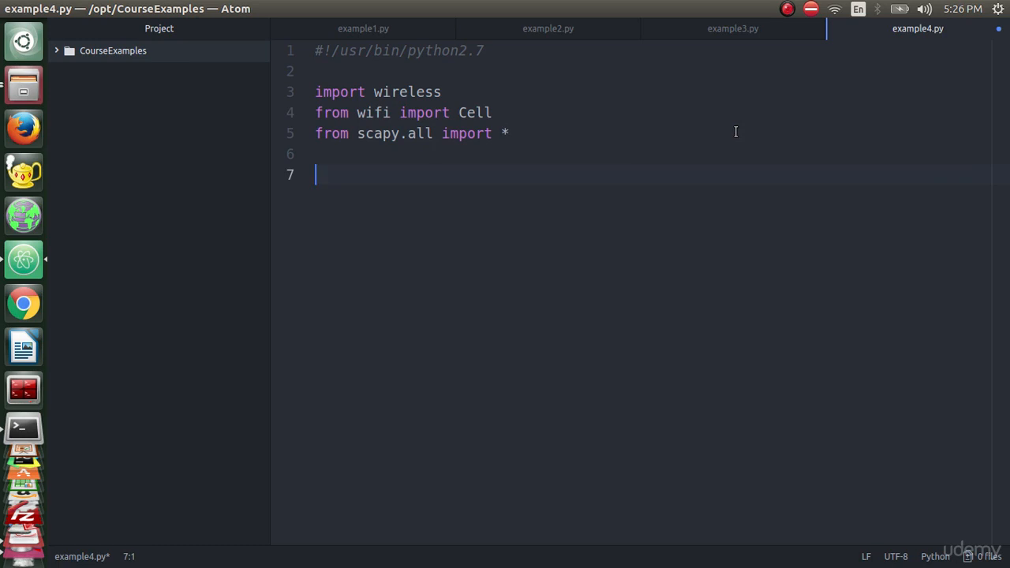
Create wifi1 as a wireless.Wireless() object
text(wifi1 = w)
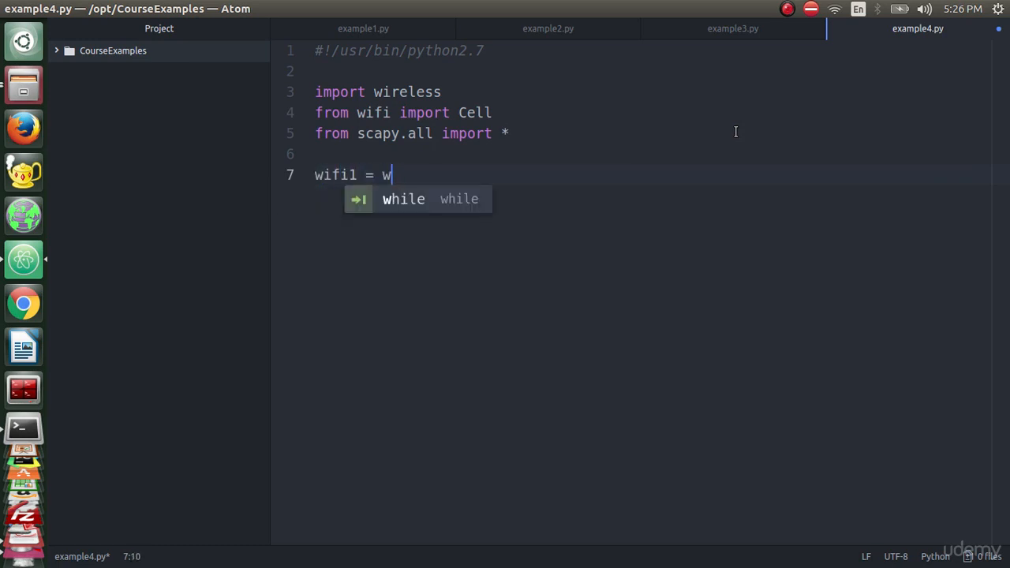
text(ireles)
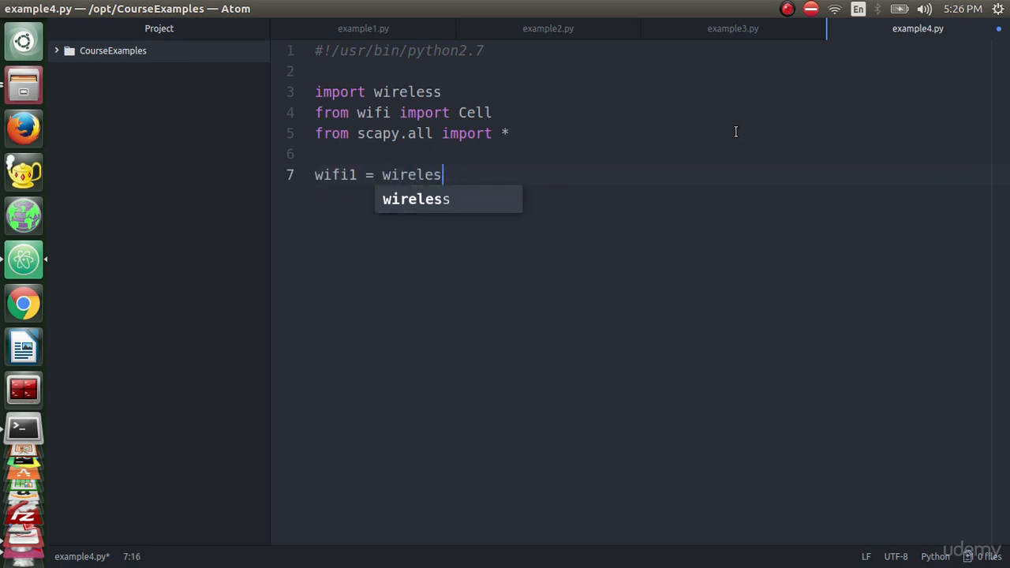
text(s.WIreless()
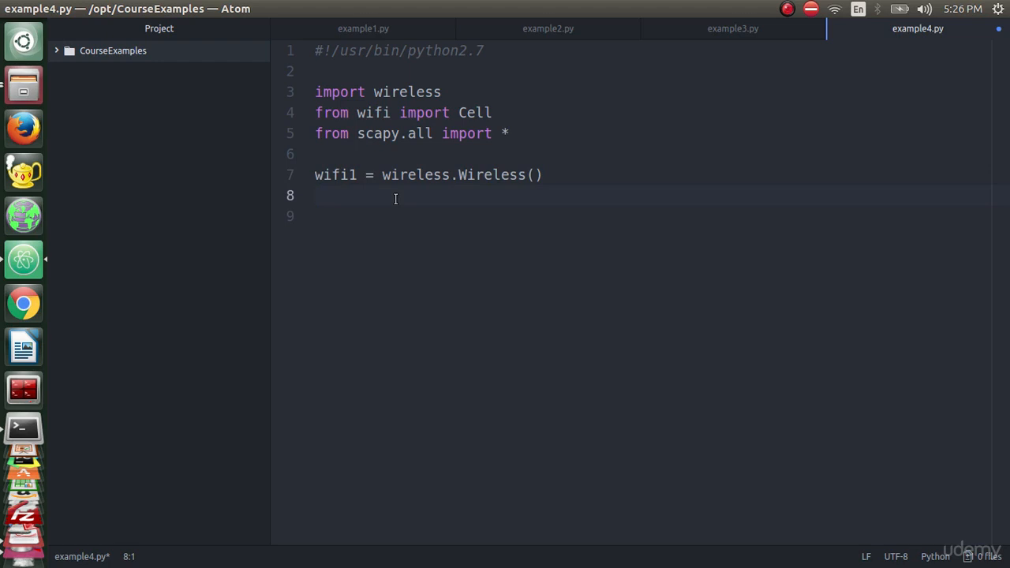
click(22, 433)
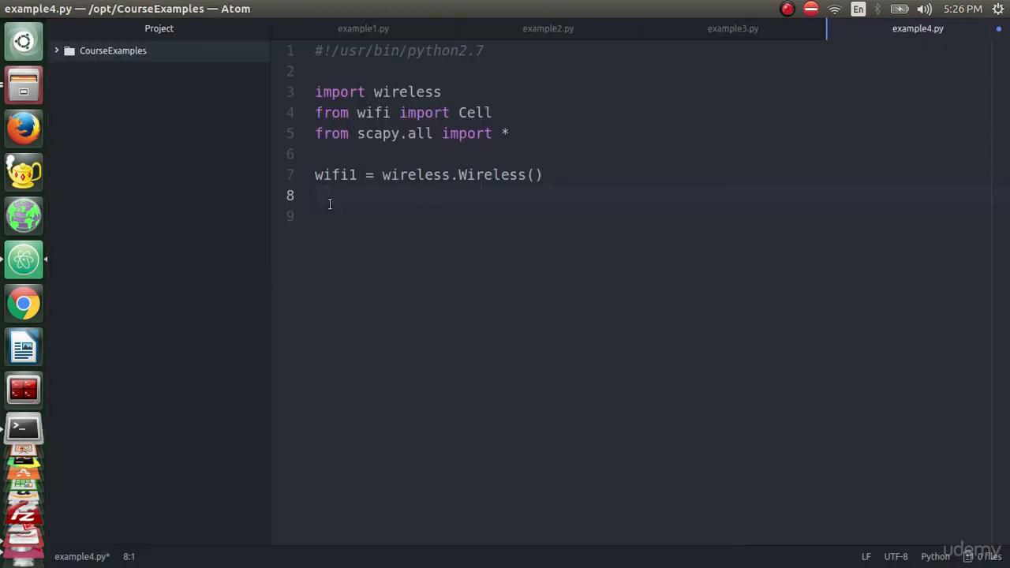
mouse_move(505, 240)
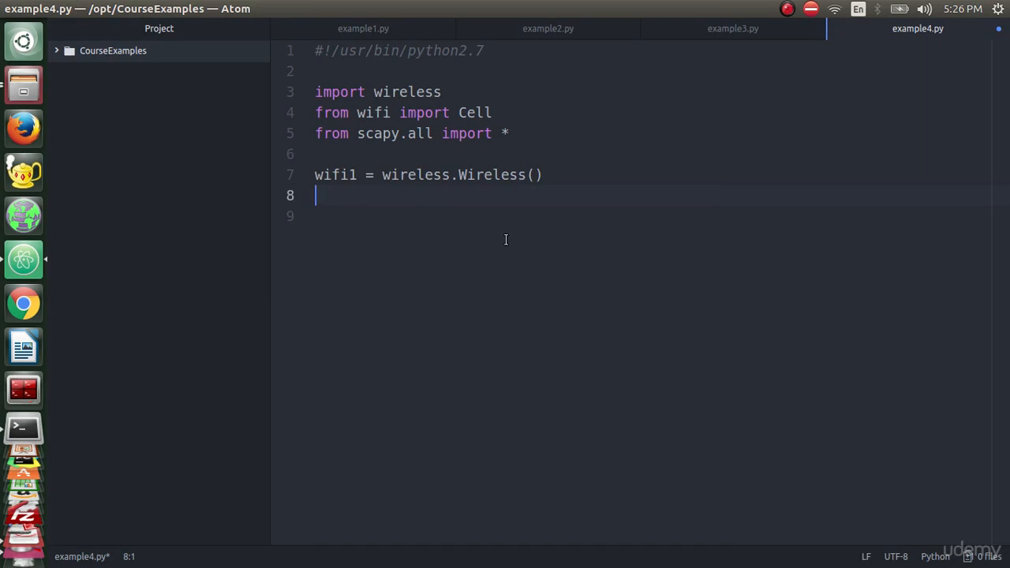
Store wifi1.interface() in interface and print it
text(i)
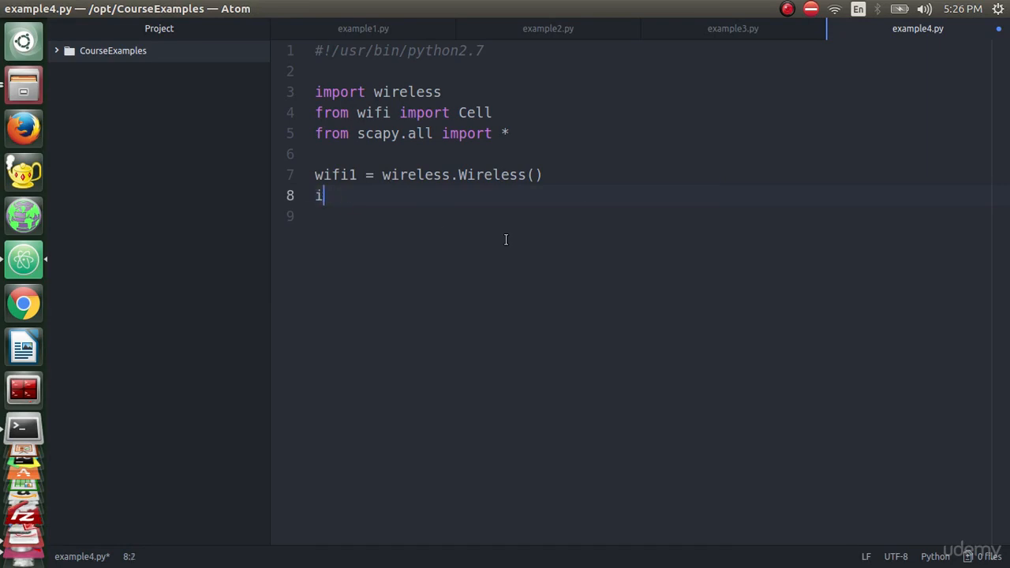
text(nterface)
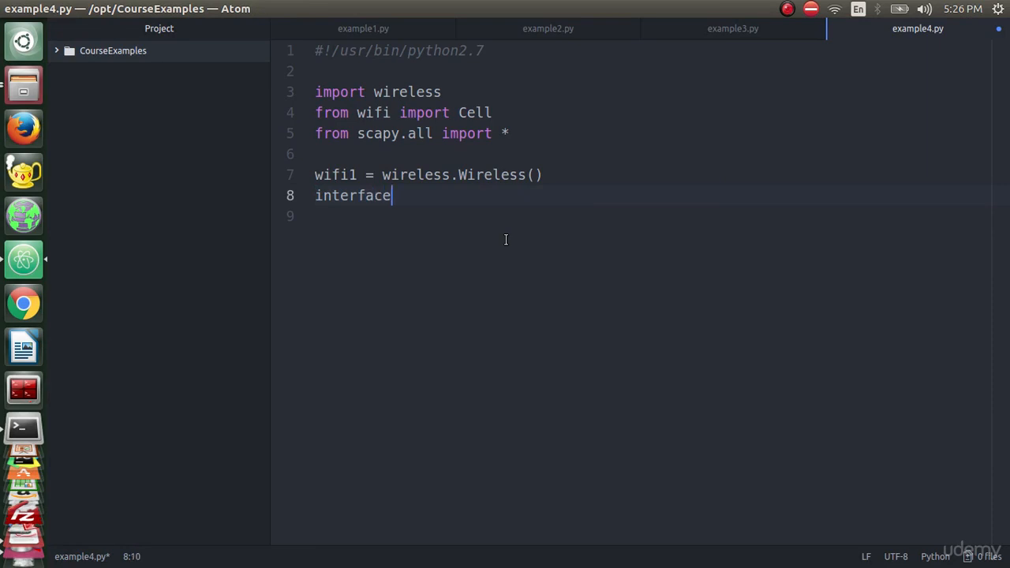
text(=)
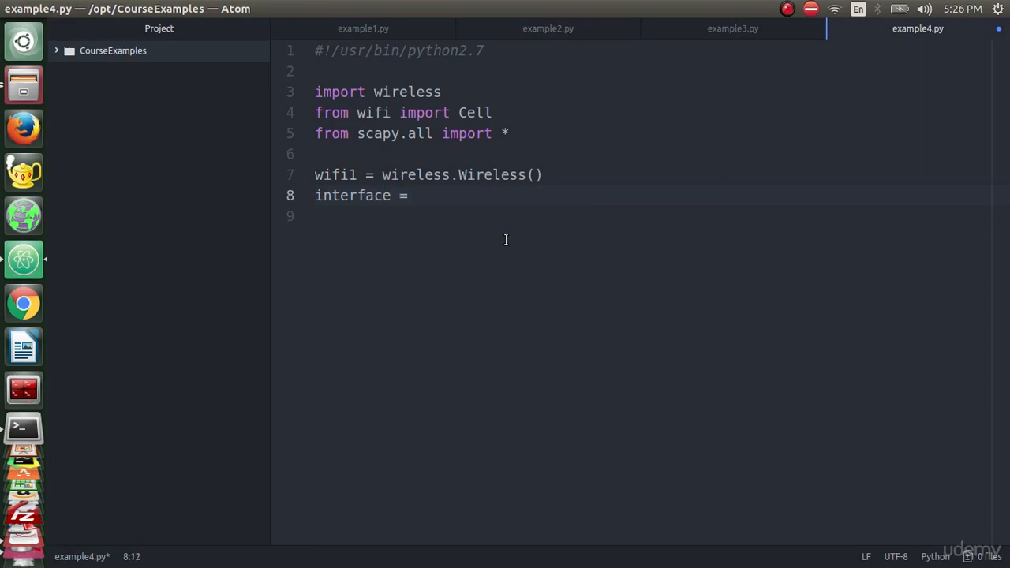
text(wifi1.)
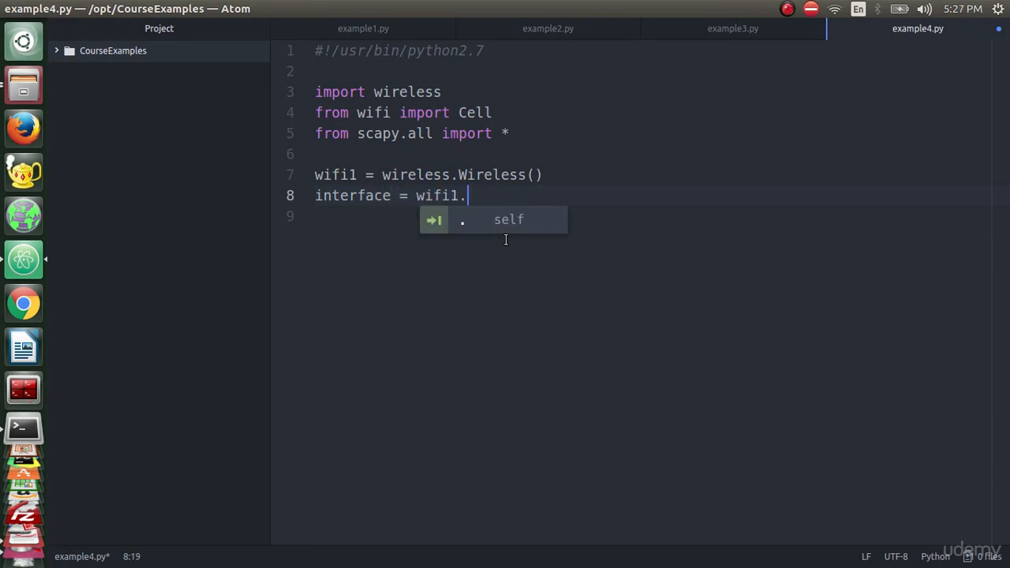
text(interface()
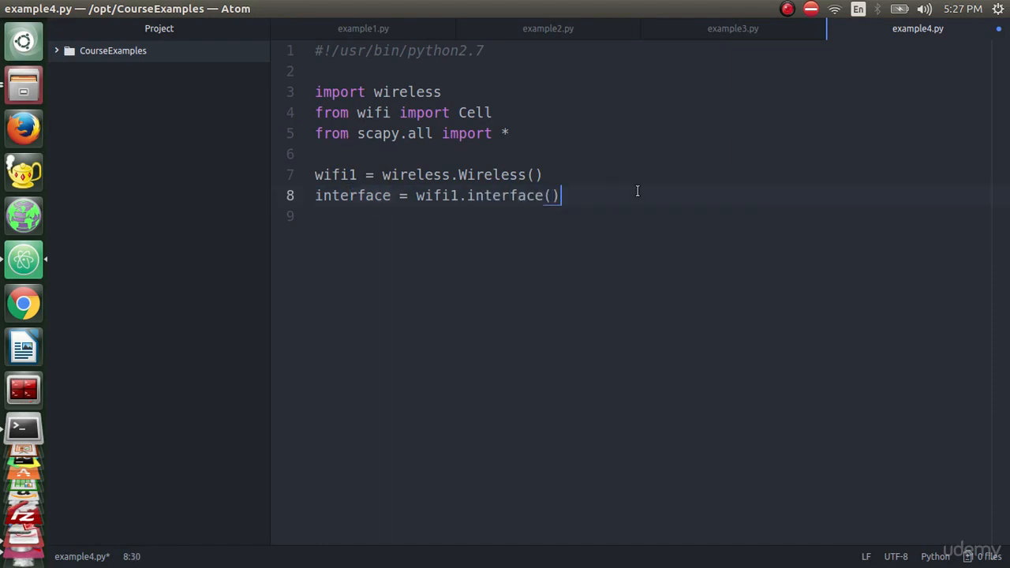
text(print interface)
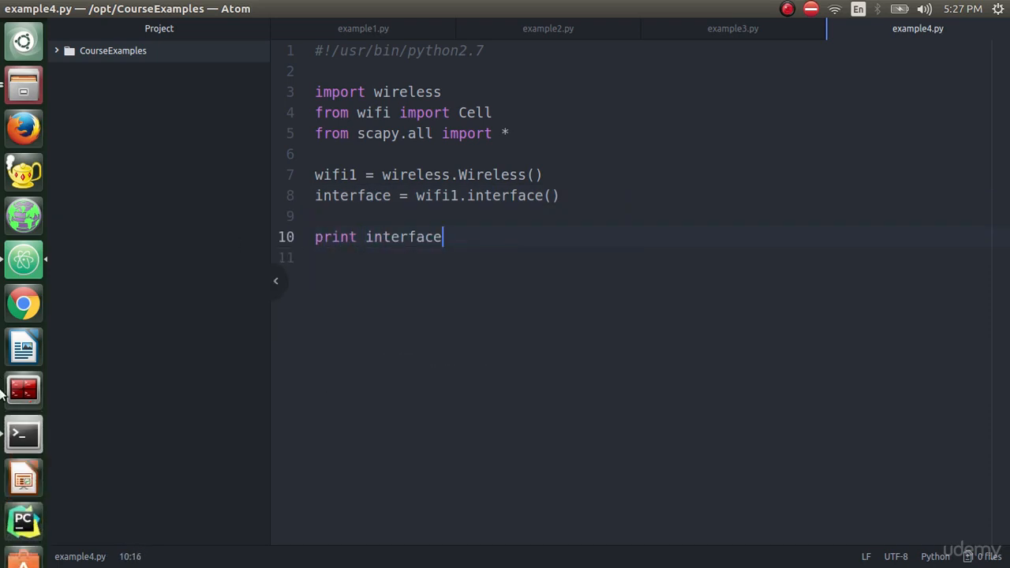
Run 'python2.7 example4.py' in the terminal on a cleared screen
click(22, 435)
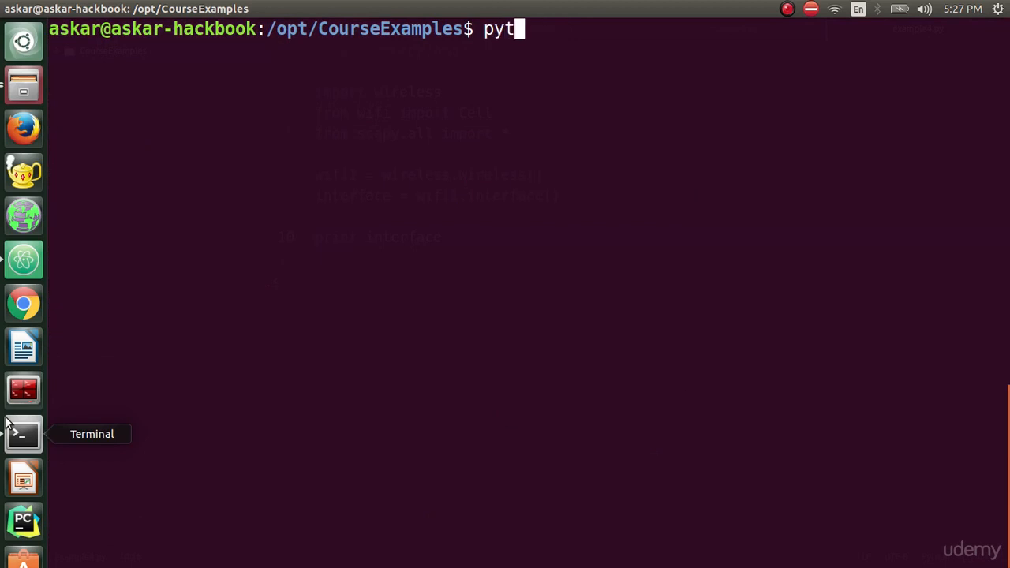
text(hon example)
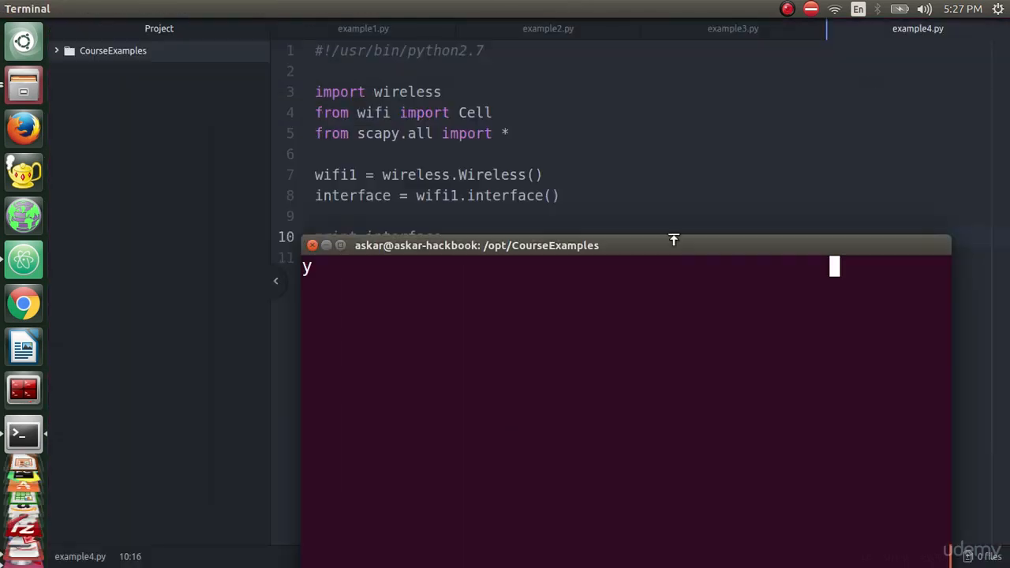
mouse_move(918, 29)
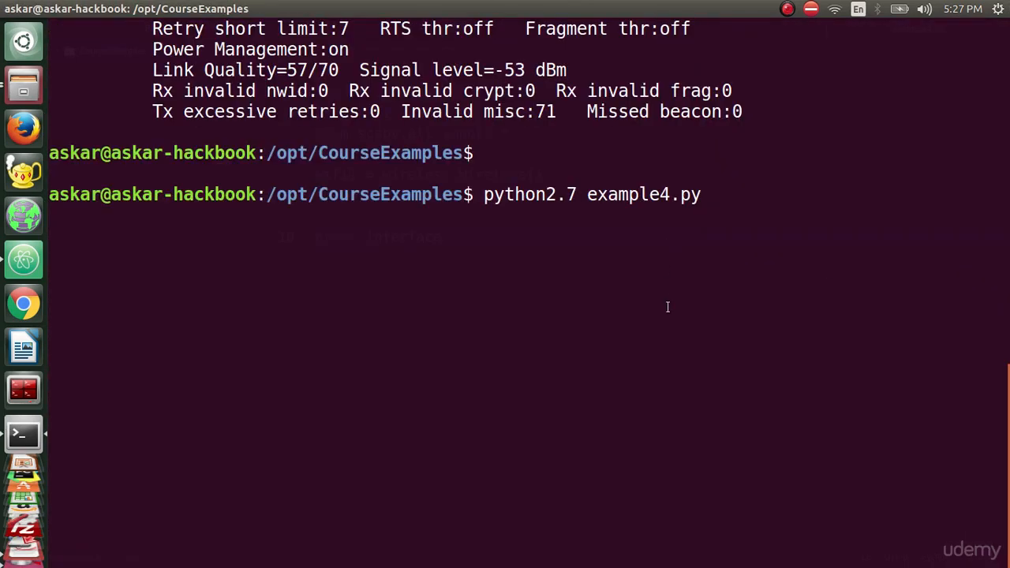
key(Return)
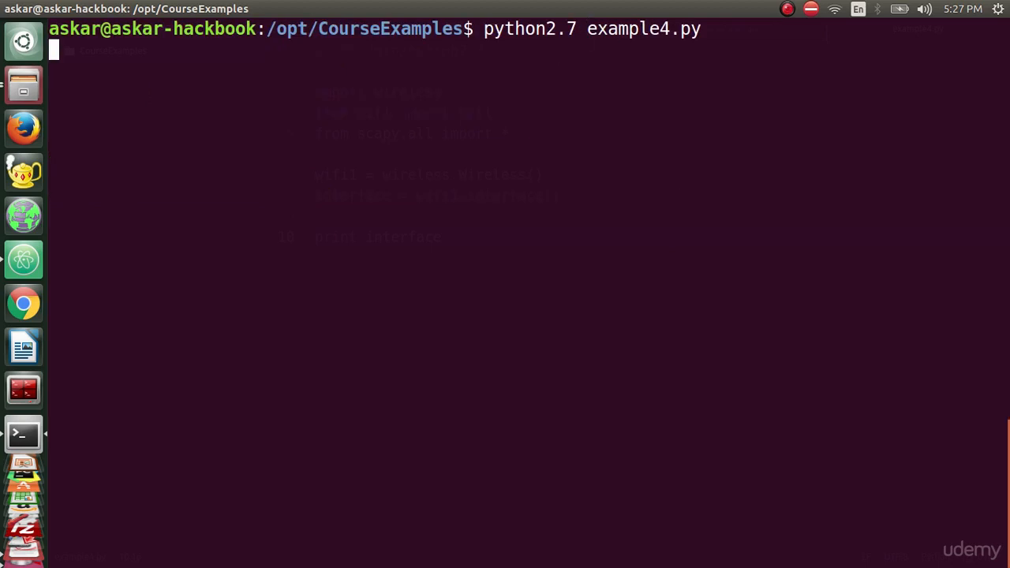
key(Return)
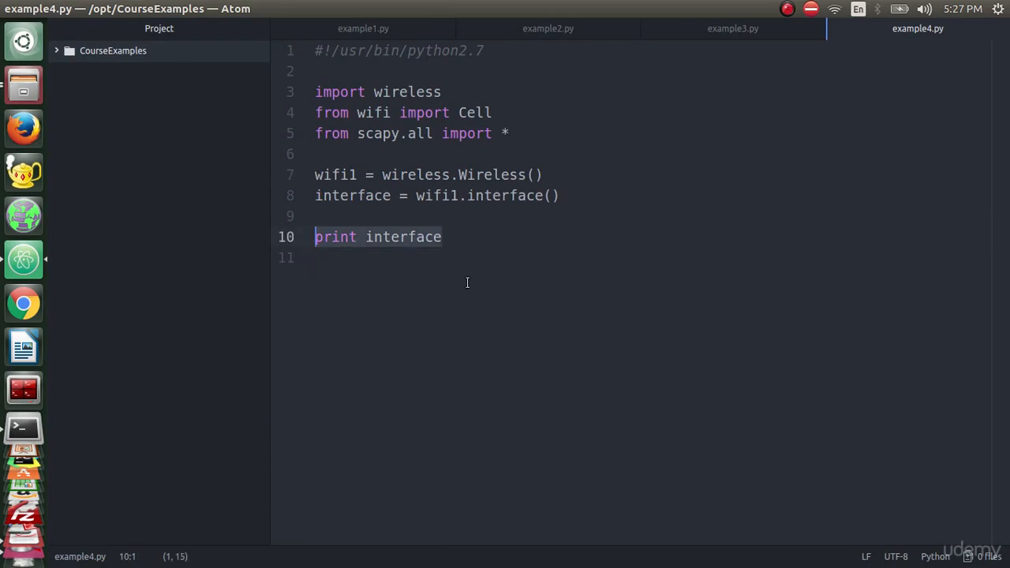
mouse_move(524, 211)
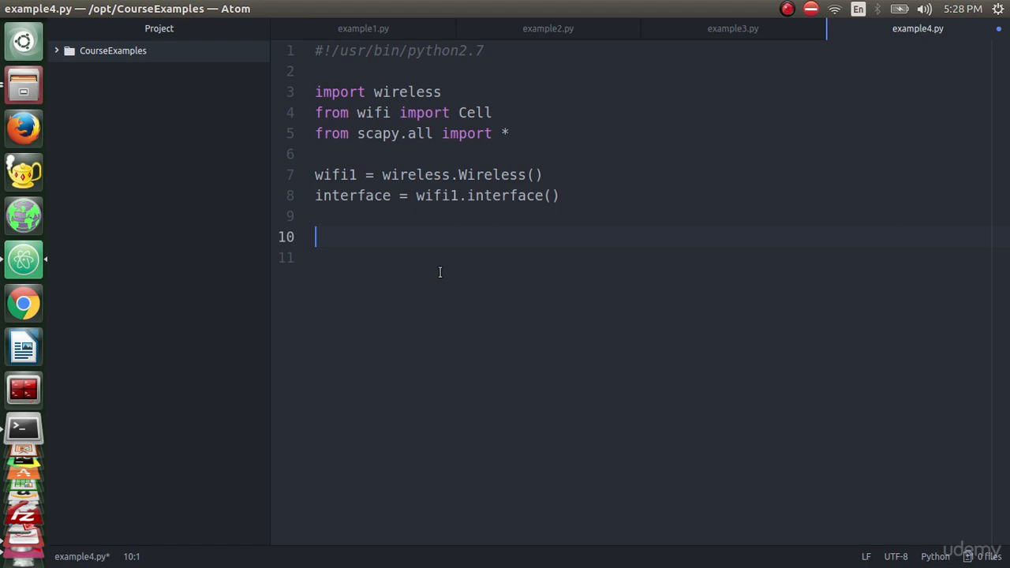
Assign all_wifi_networks = Cell.all(interface) in place of the interface print
text(all_wifi_)
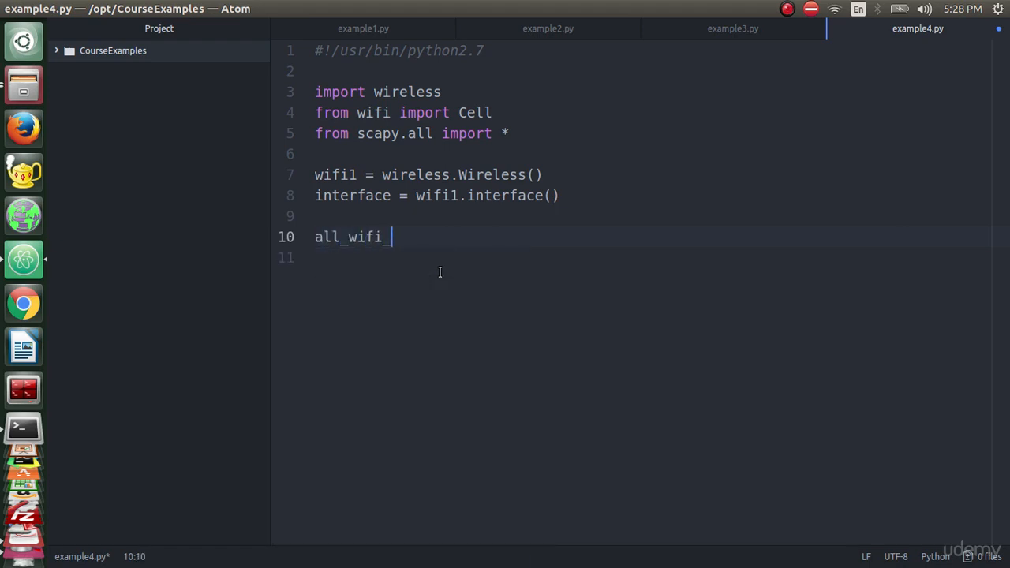
text(networks =)
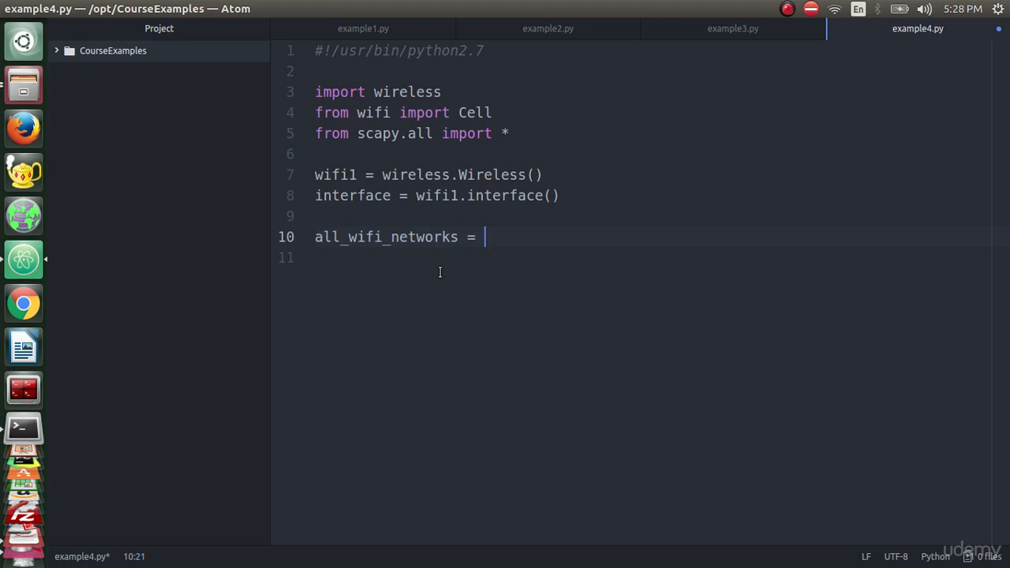
text(Cell.a)
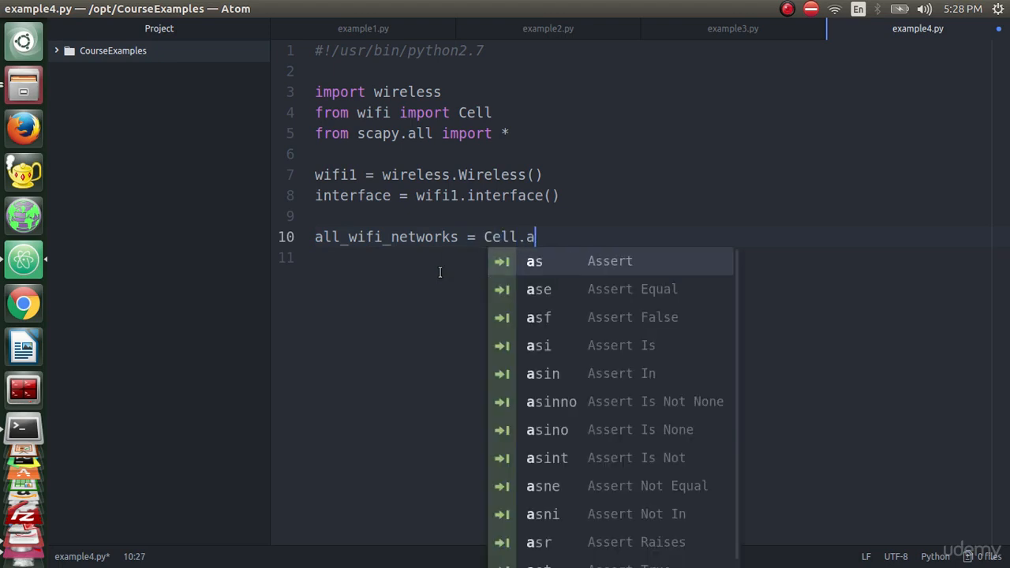
text(ll(interface)
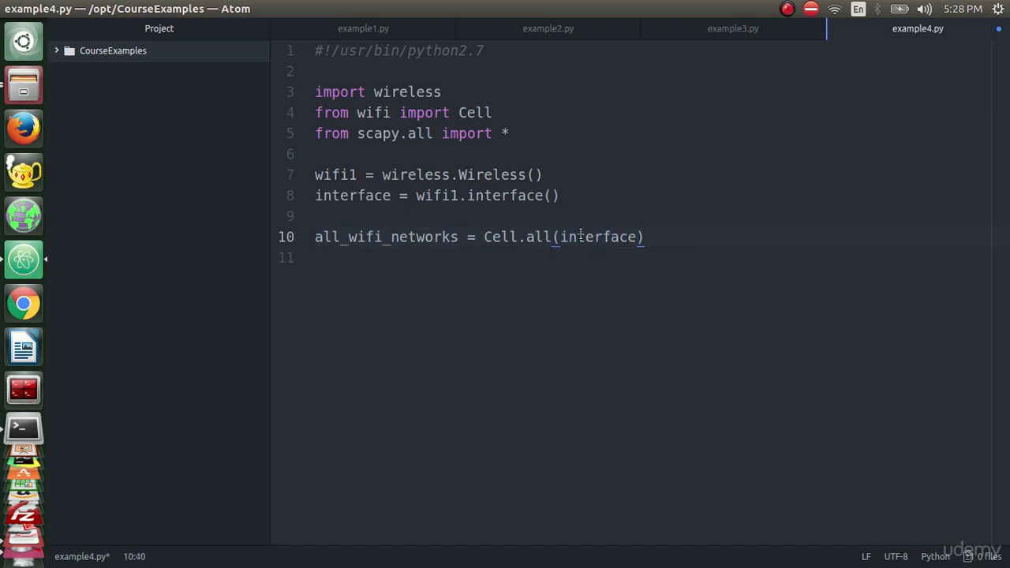
double_click(598, 237)
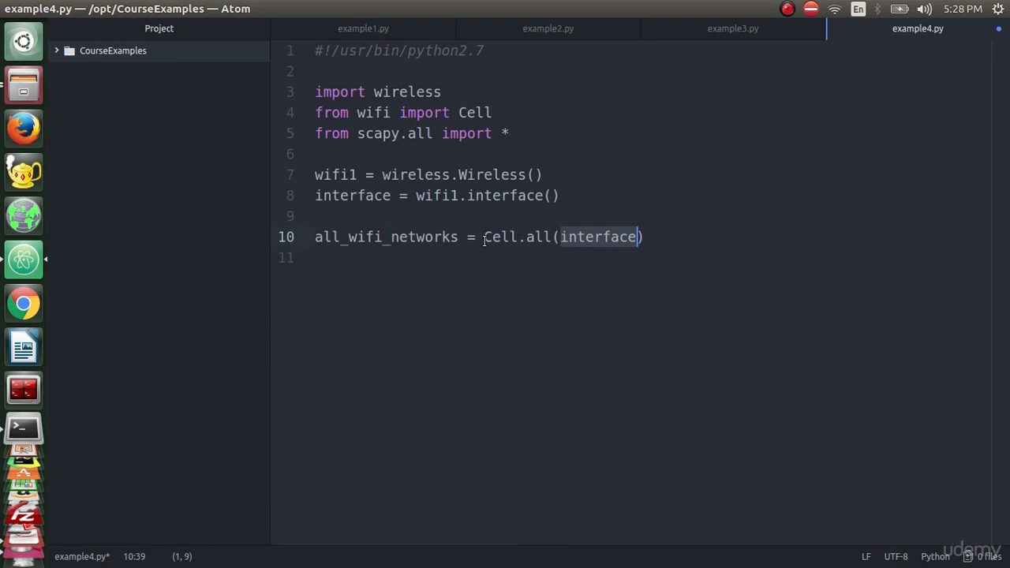
double_click(498, 237)
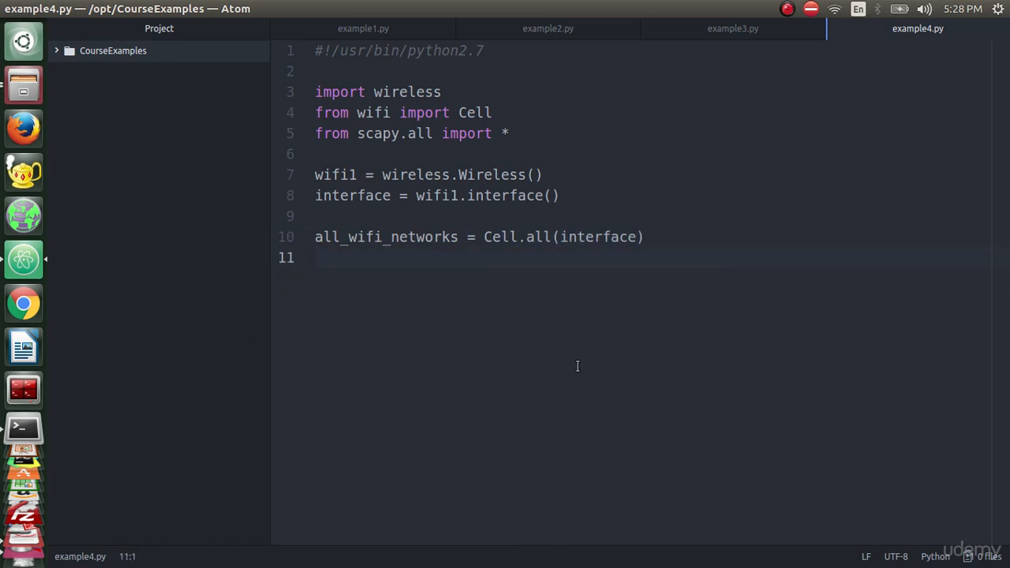
Print all_wifi_networks and rerun the script
text(print al)
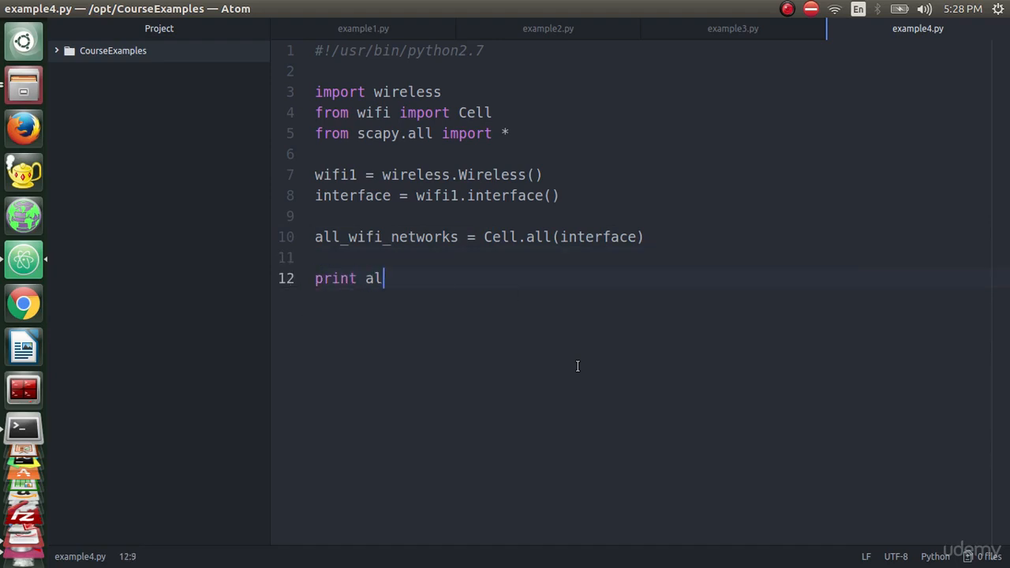
text(l_wifi_networks)
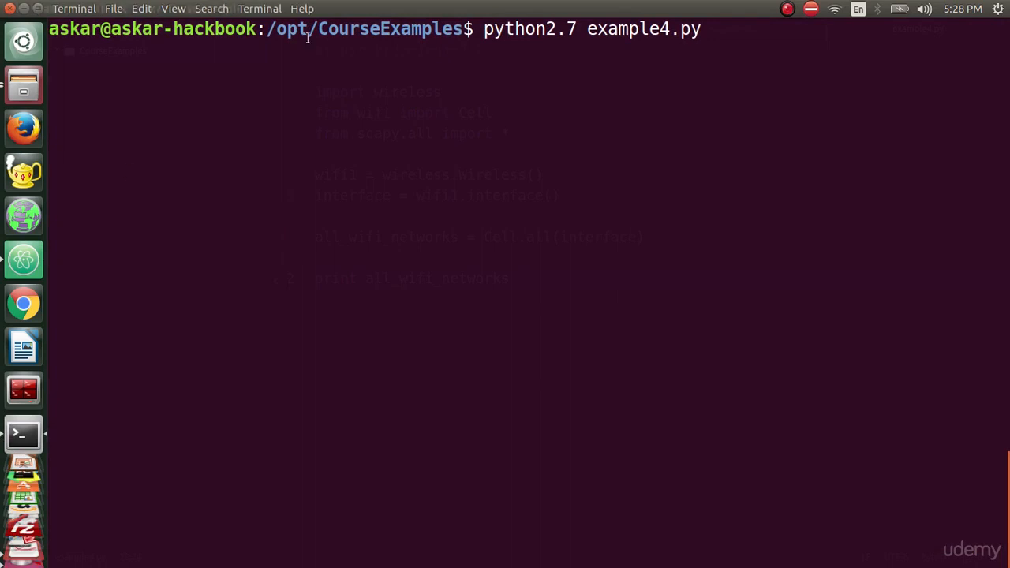
key(Return)
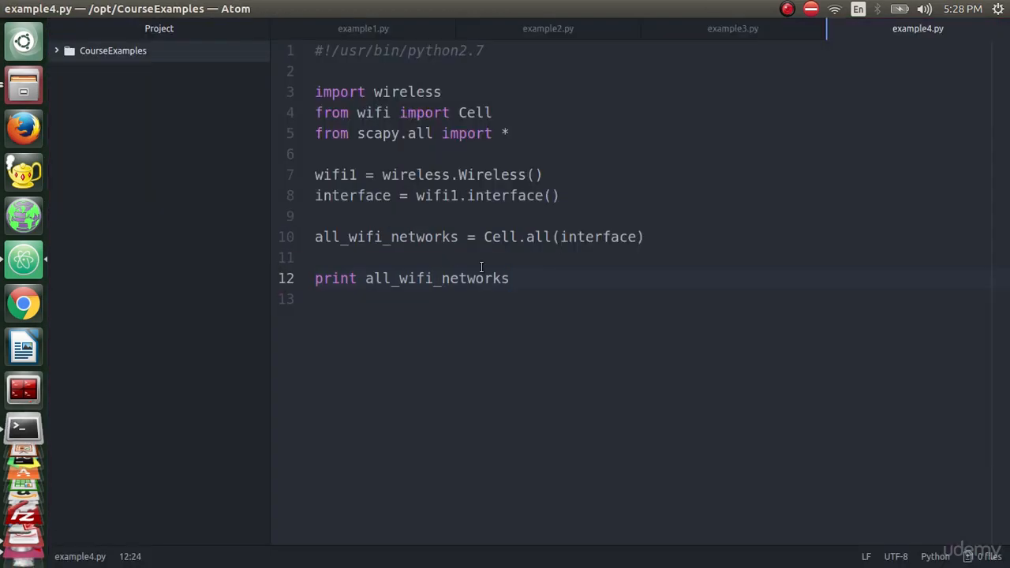
click(508, 277)
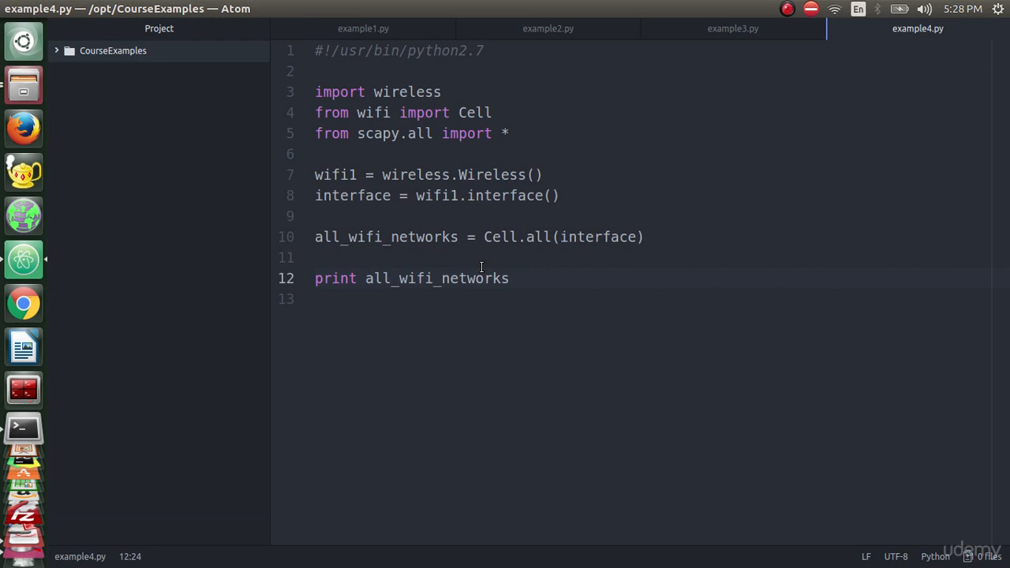
click(337, 278)
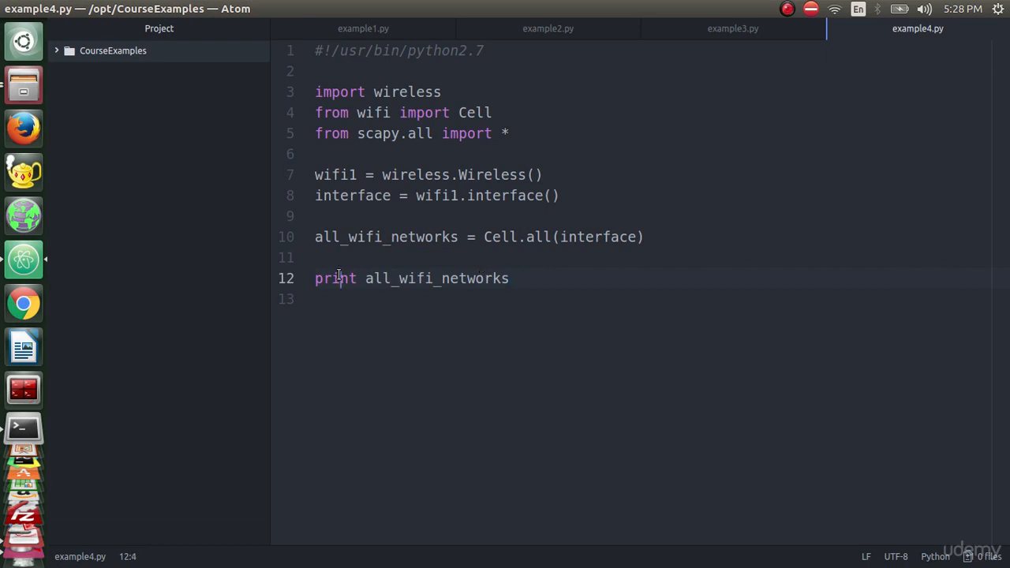
Loop 'for wifi in all_wifi_networks' and print the 'Network Name :' label
text(f)
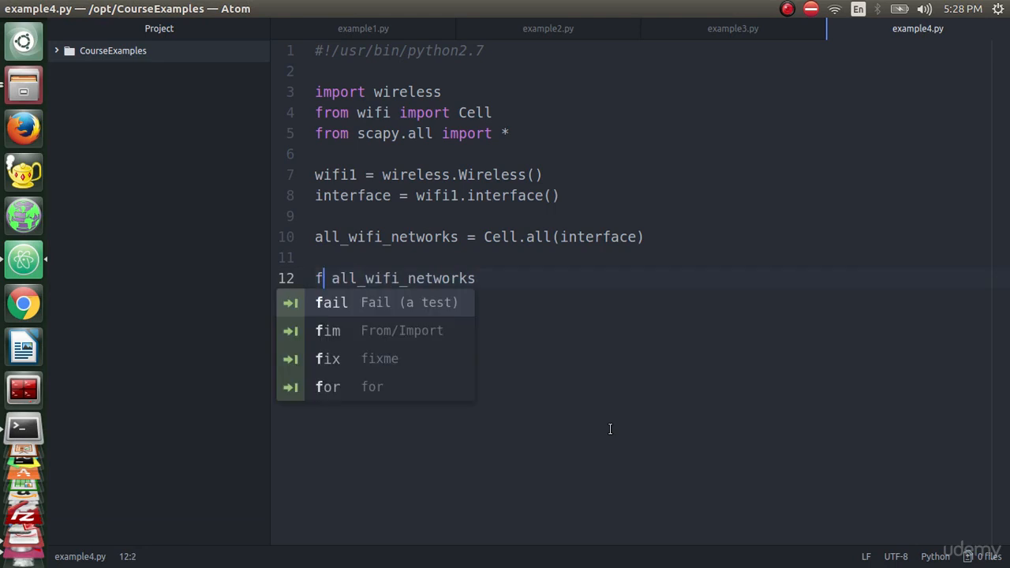
text(or wifi in)
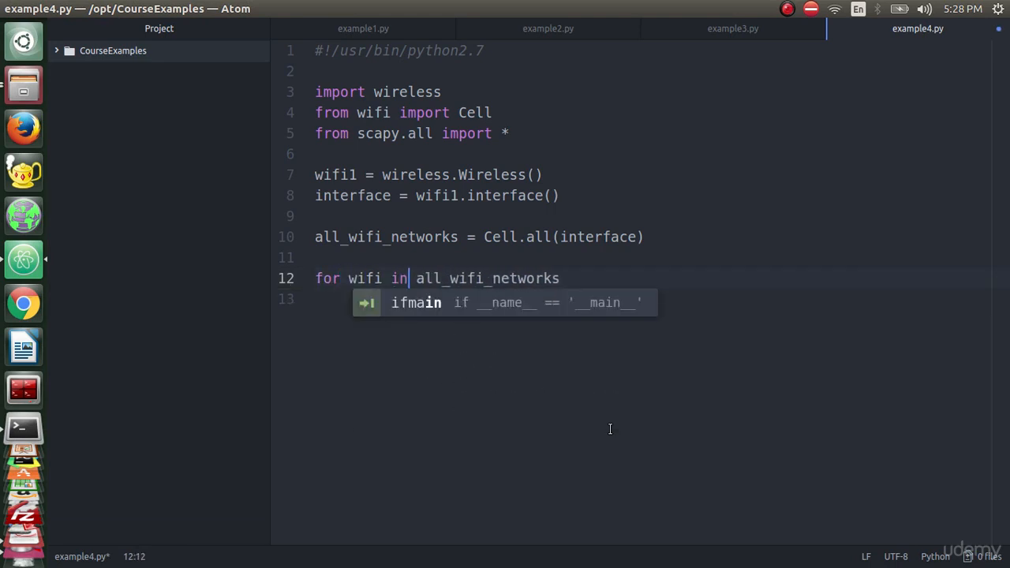
key(enter)
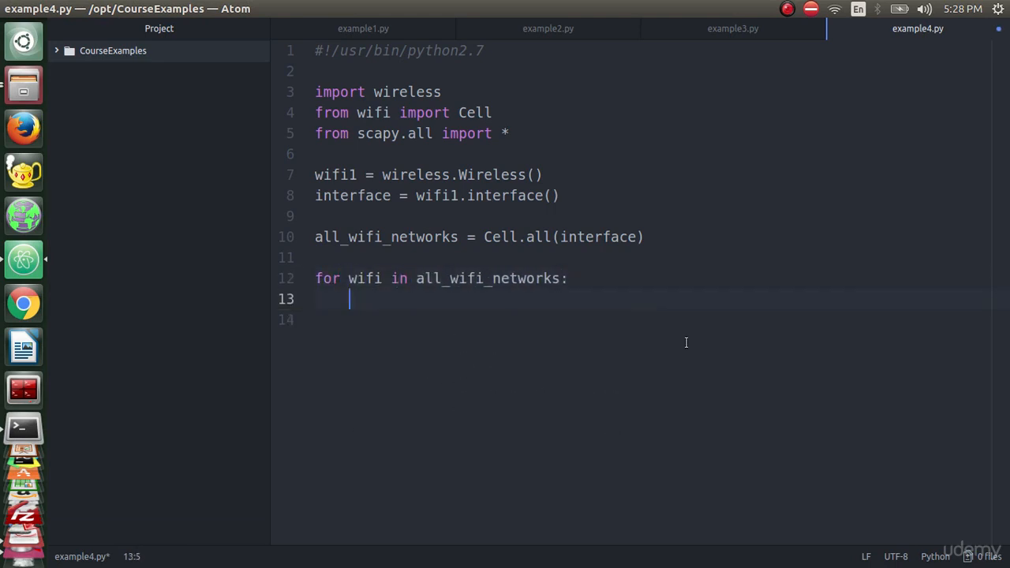
mouse_move(499, 298)
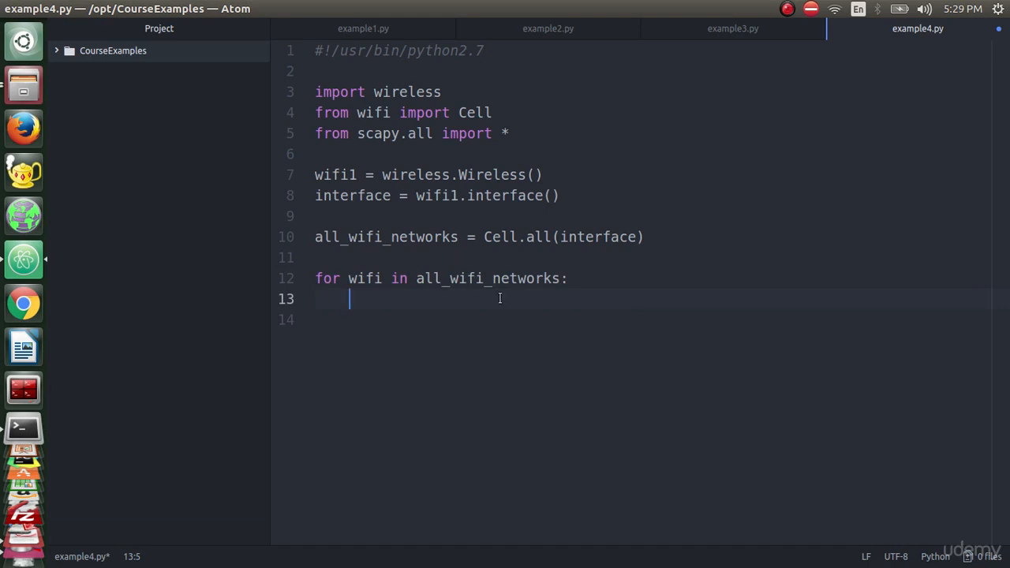
text(print ")
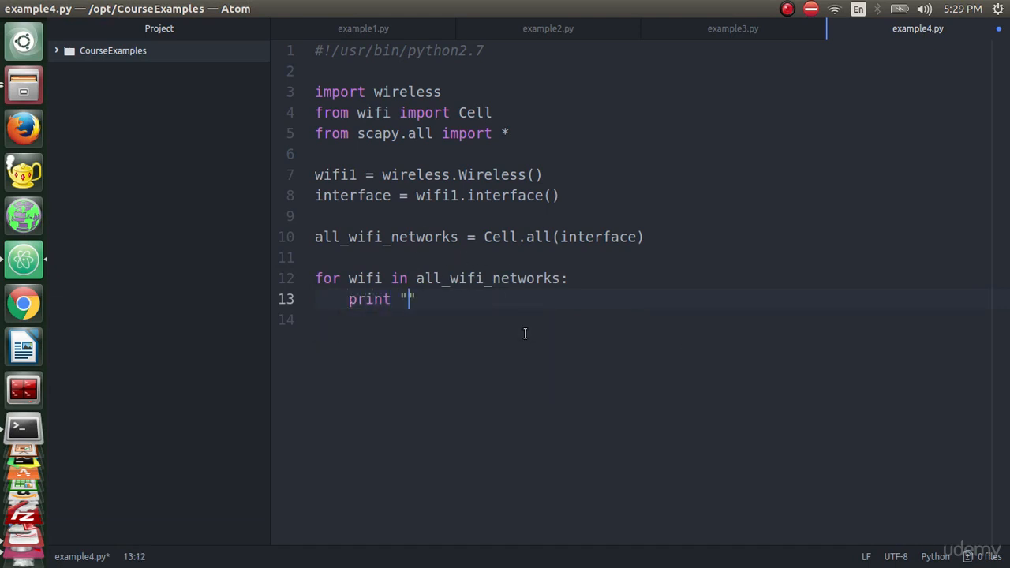
text(Network)
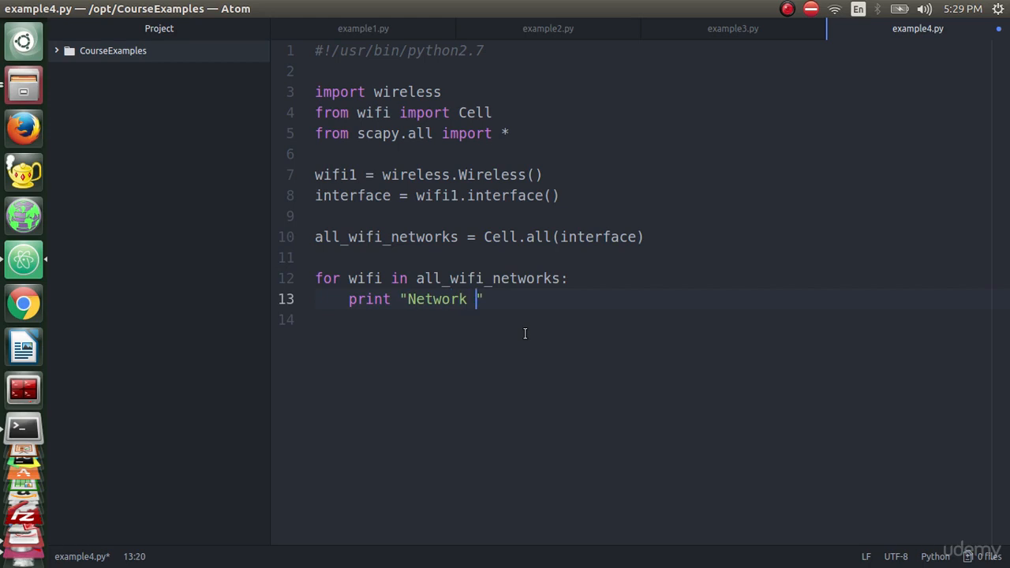
text(Name :)
click(652, 319)
text(print ")
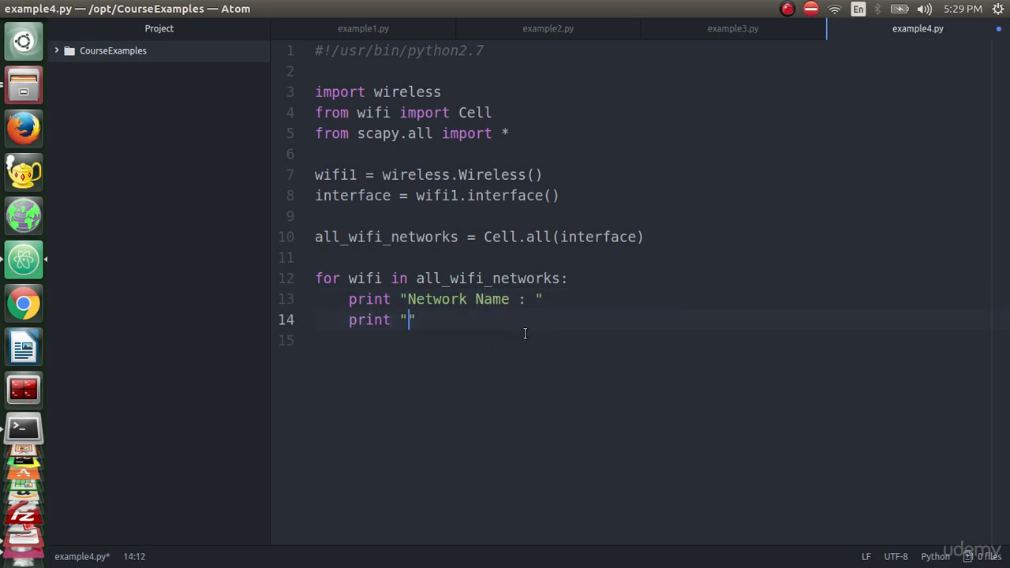
Add print labels for Network Address, Network Channel and Network Quality
text(Network Address)
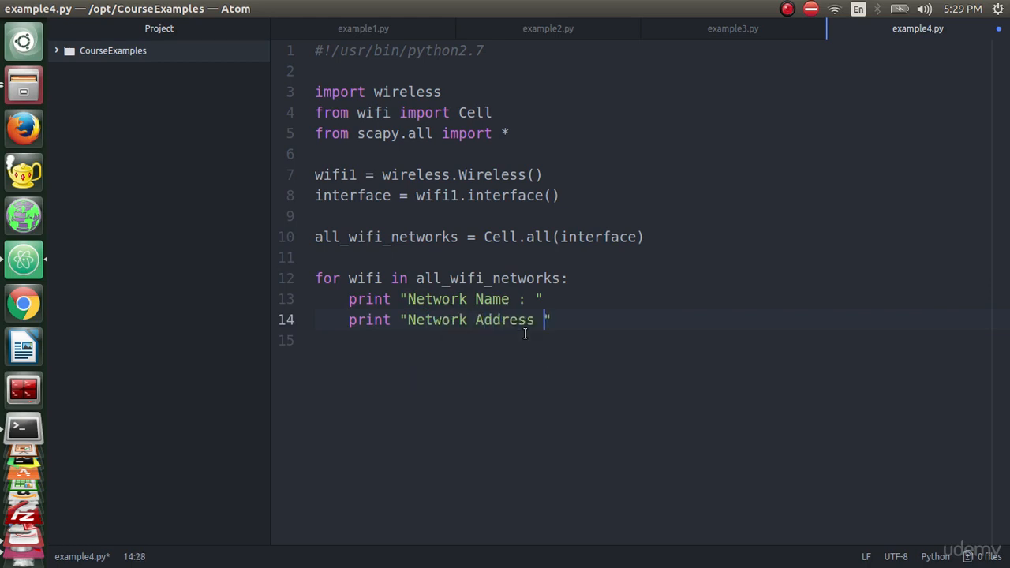
text(: ")
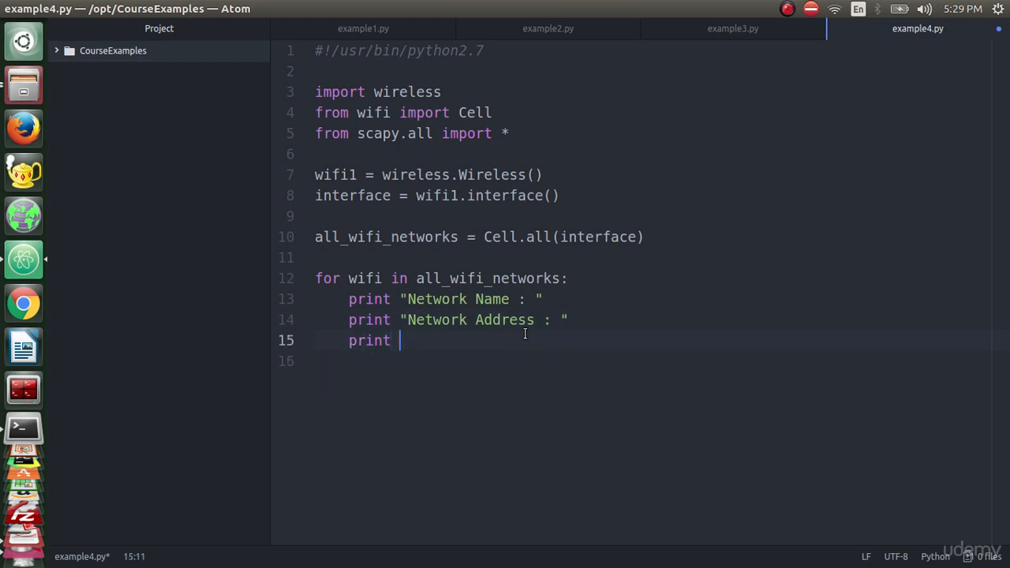
text("Network Chan)
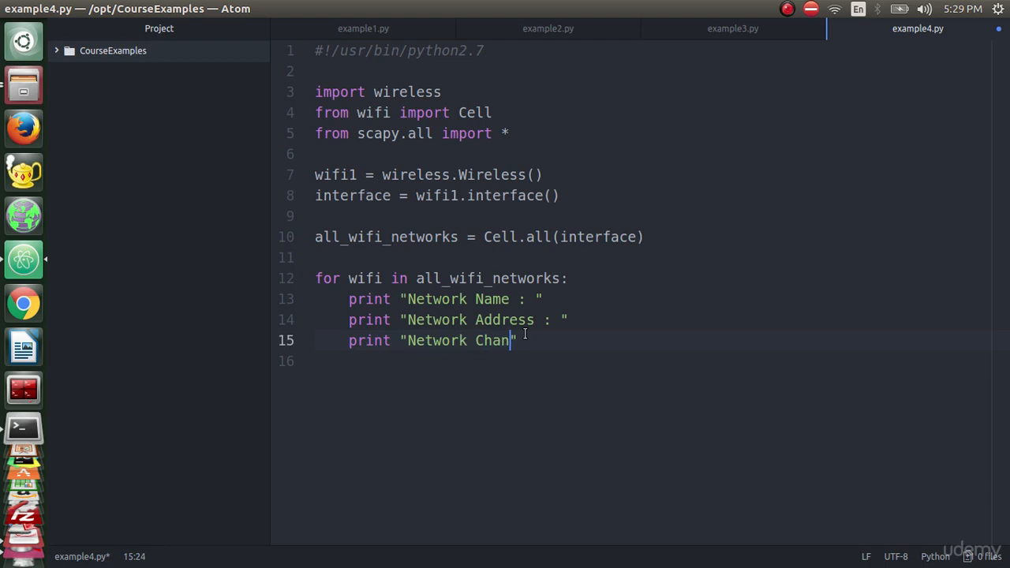
text(nel)
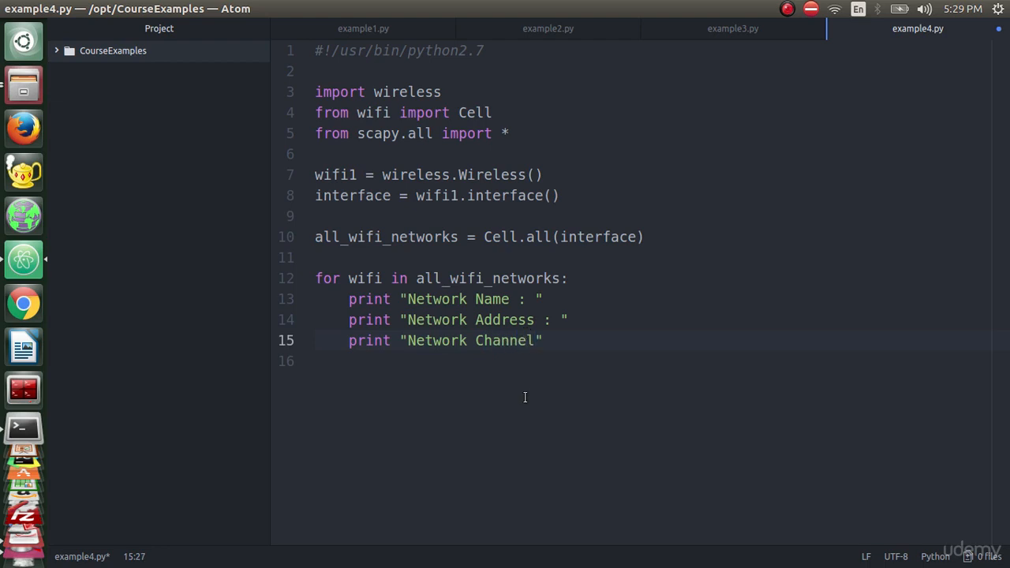
text(: ")
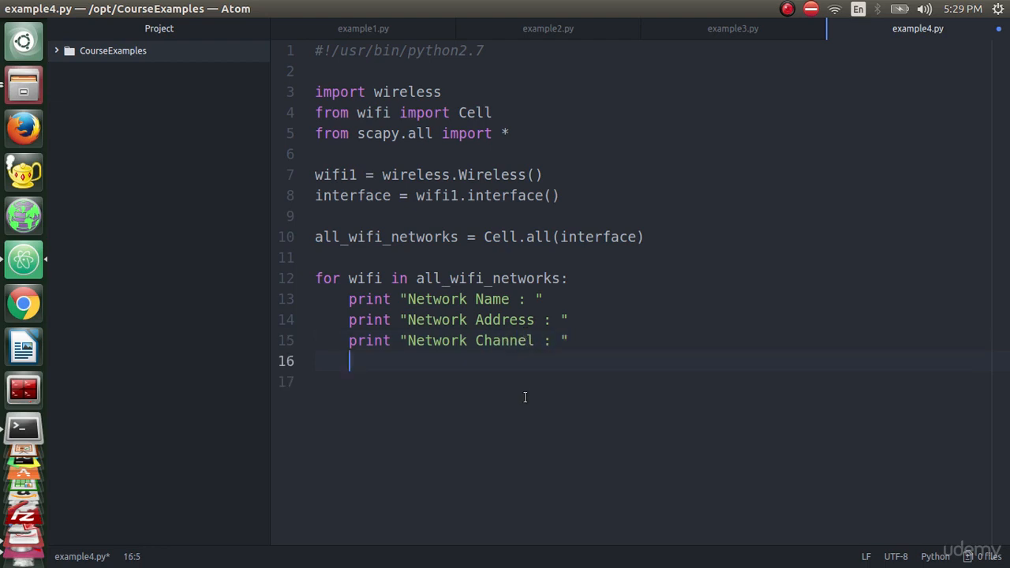
text(print "Net")
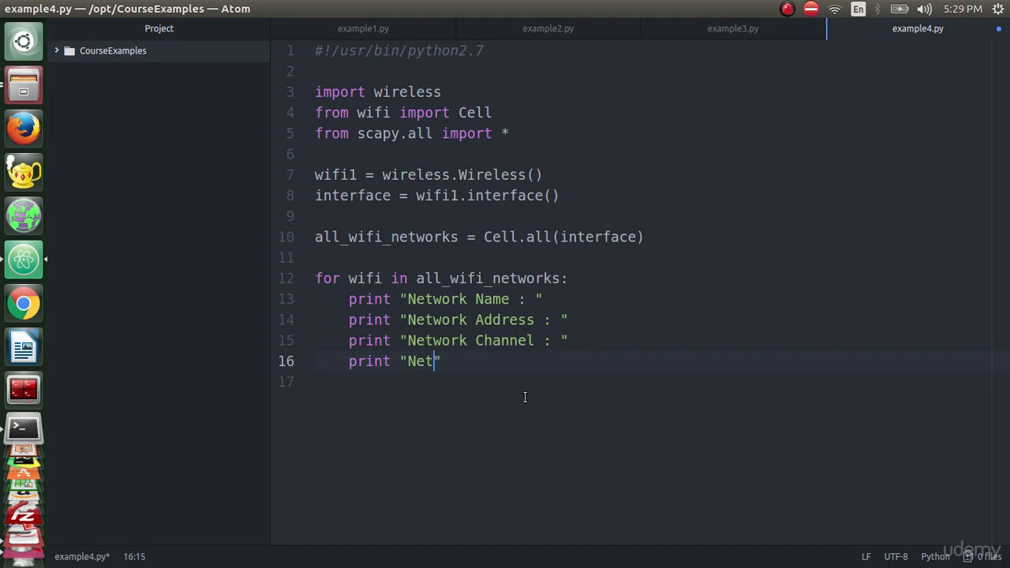
text(work qu)
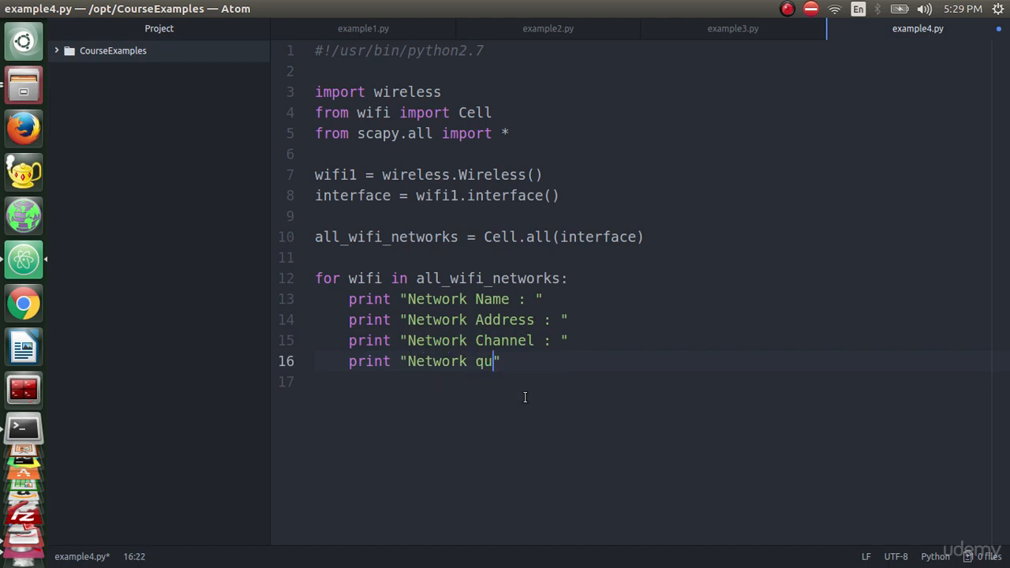
text(ality)
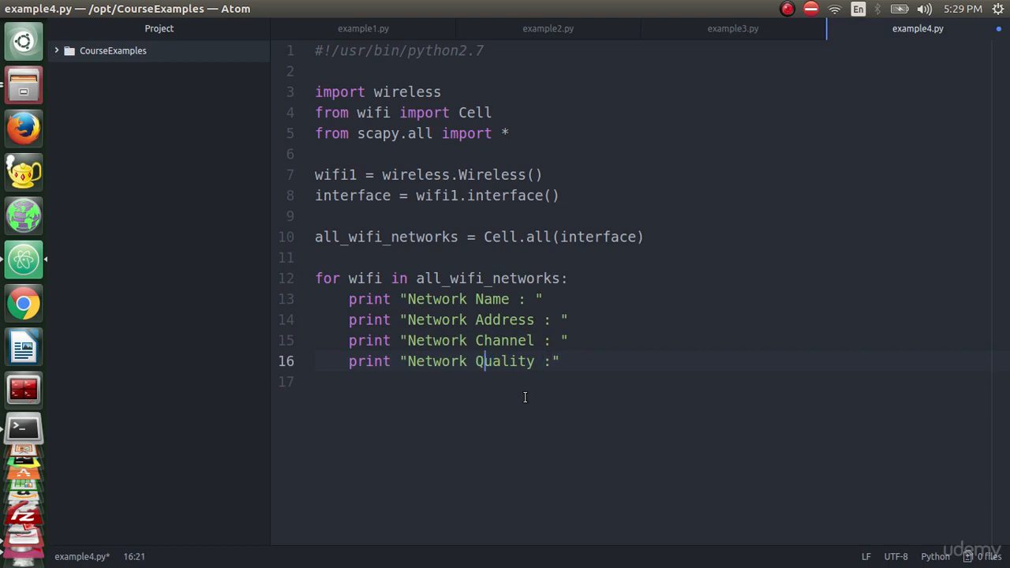
text(: ")
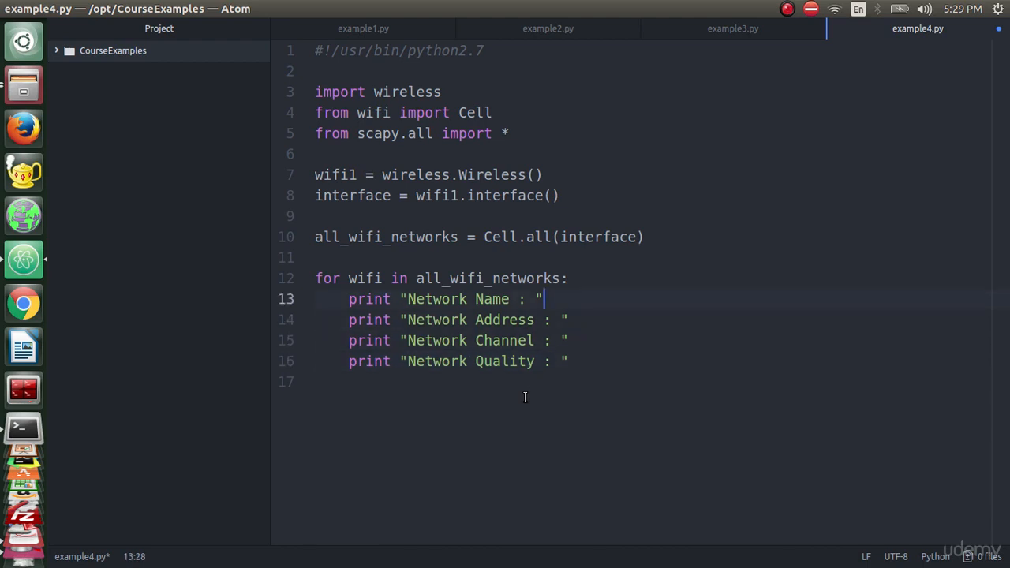
Append + wifi.ssid and + wifi.bssid to the name and address lines
text(+ wif)
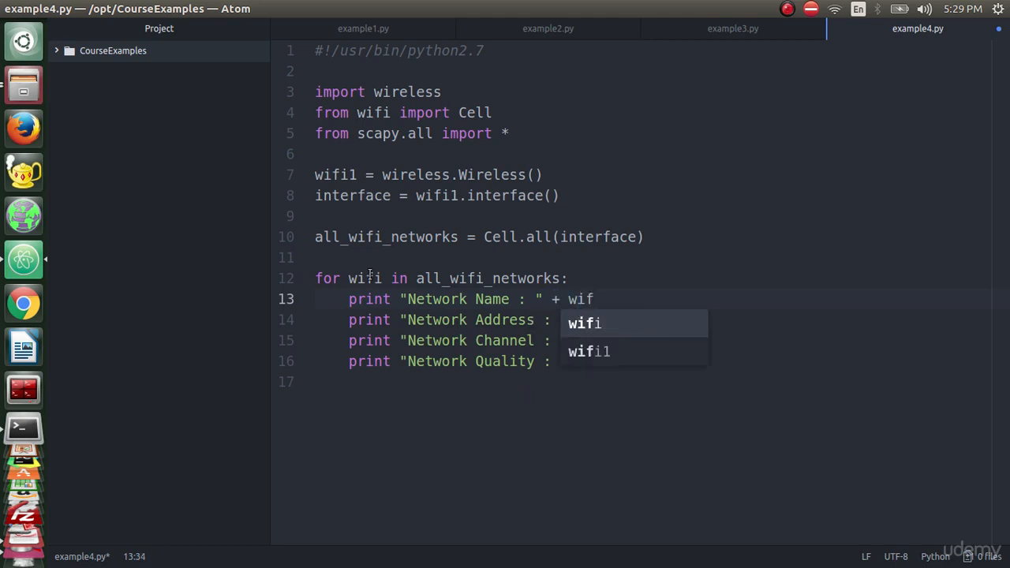
text(i.)
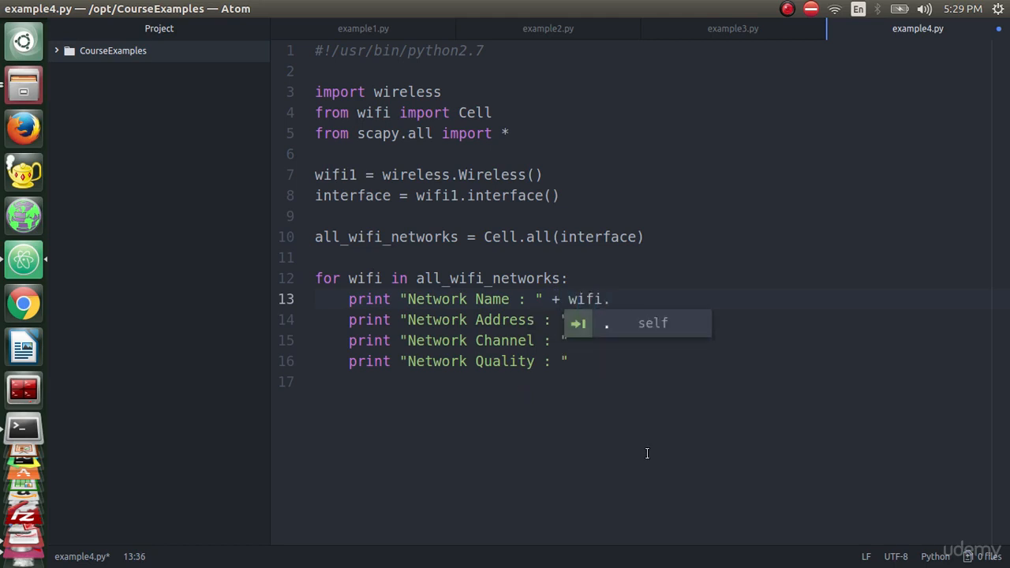
text(ssid)
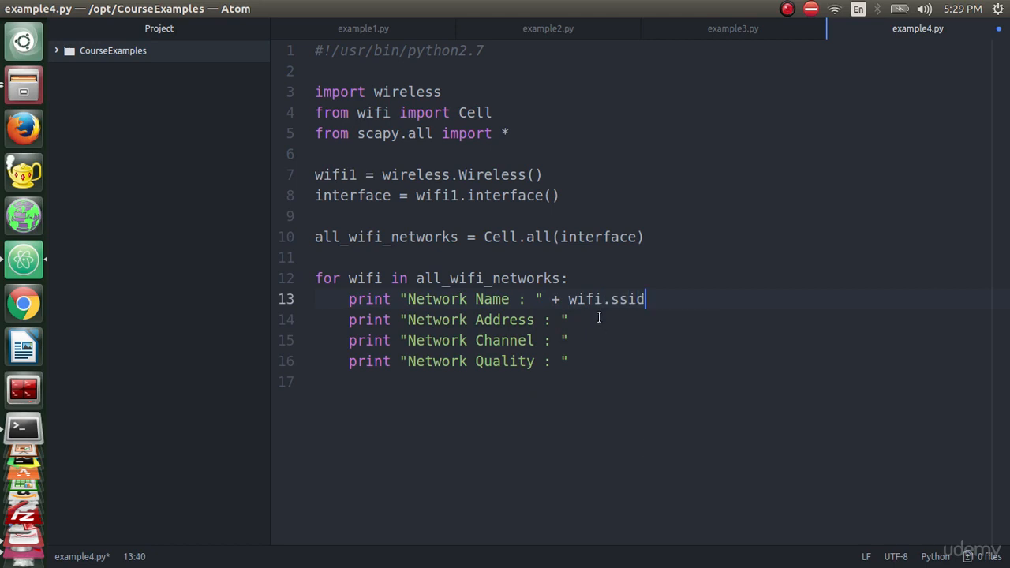
text(+ wifi)
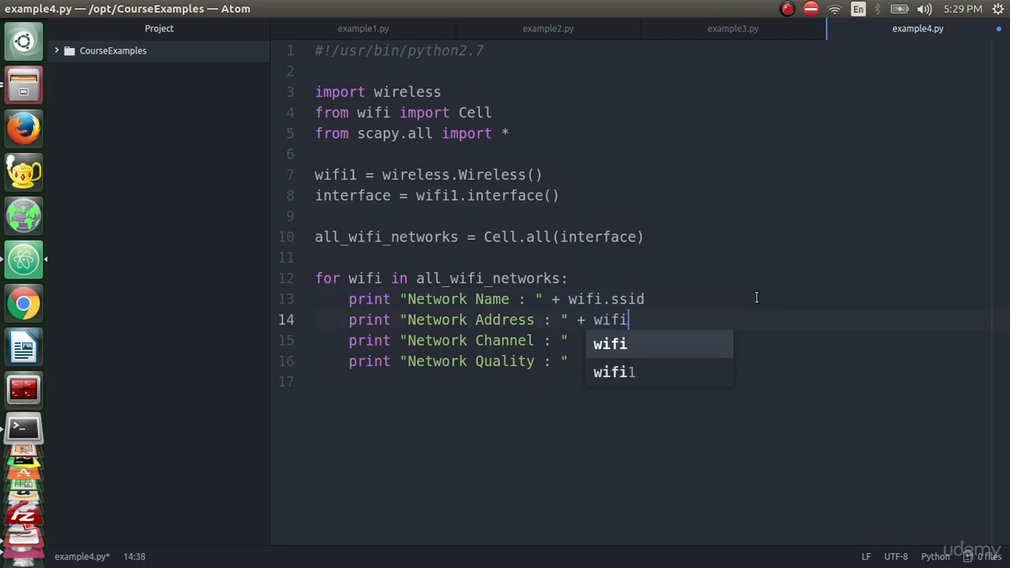
text(.bssid)
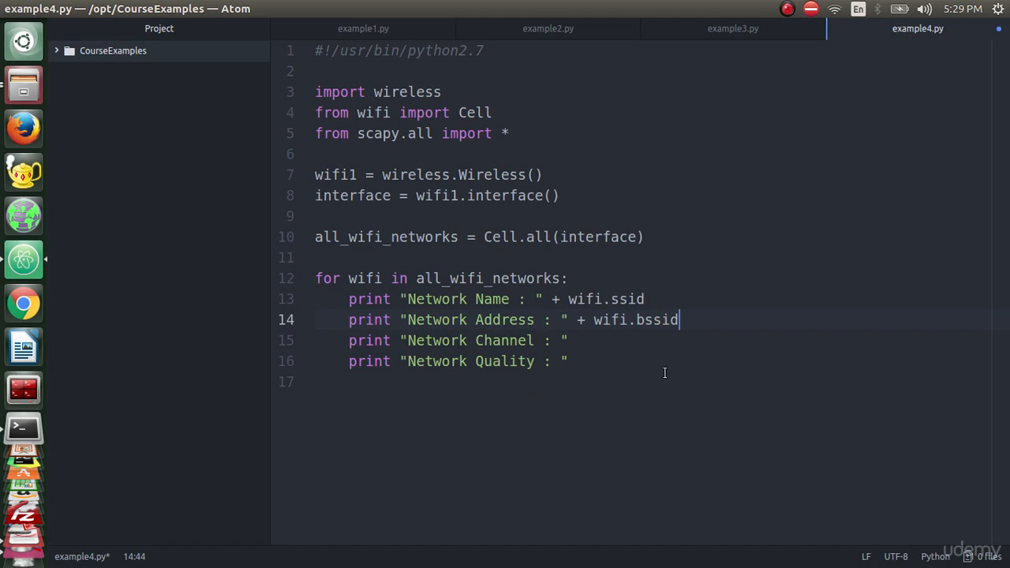
Append + str(wifi.channel) and + str(wifi.quality) to the channel and quality lines
text(+ str()
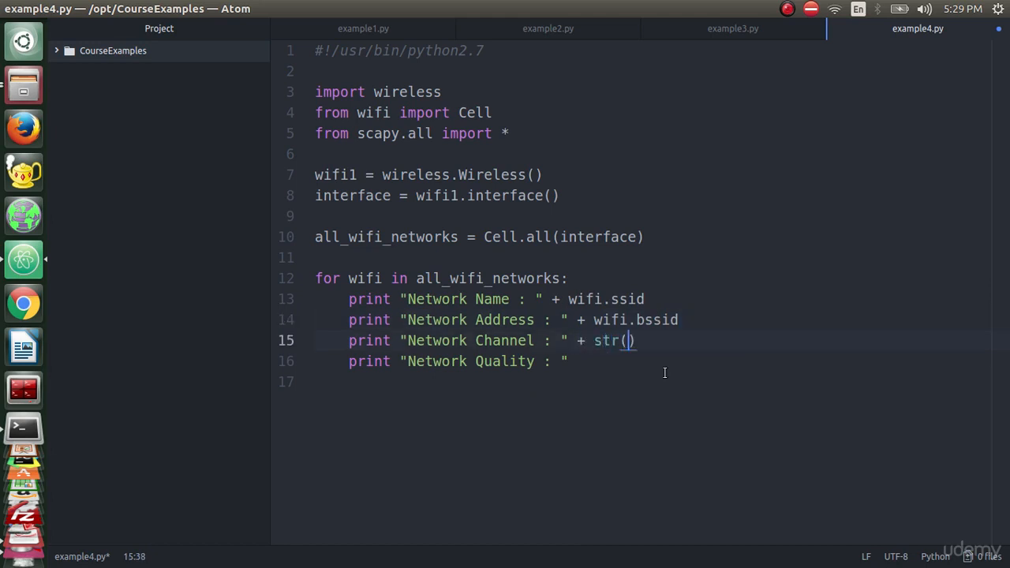
text(wifi.channel)
click(663, 362)
text( +)
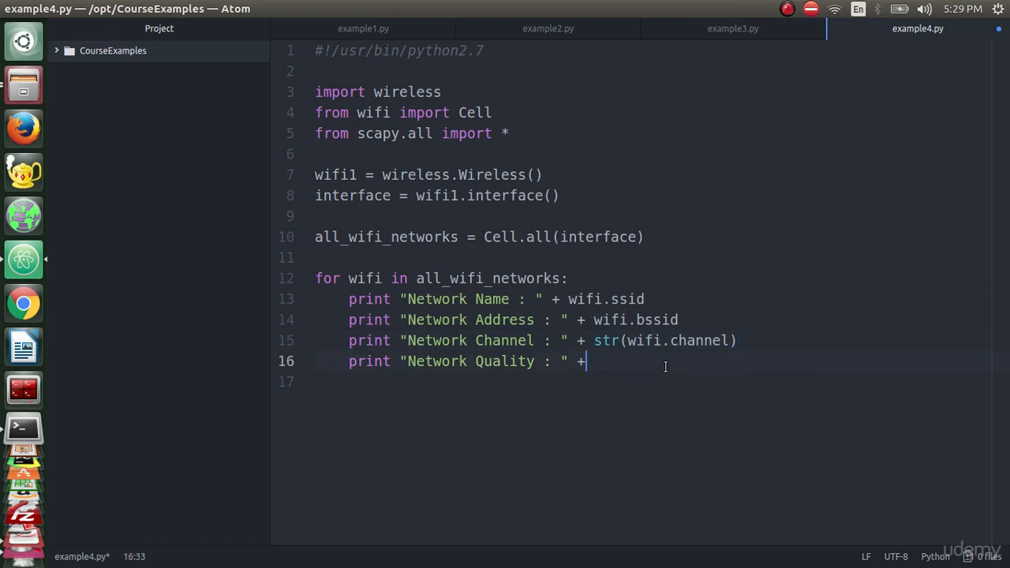
text(str()
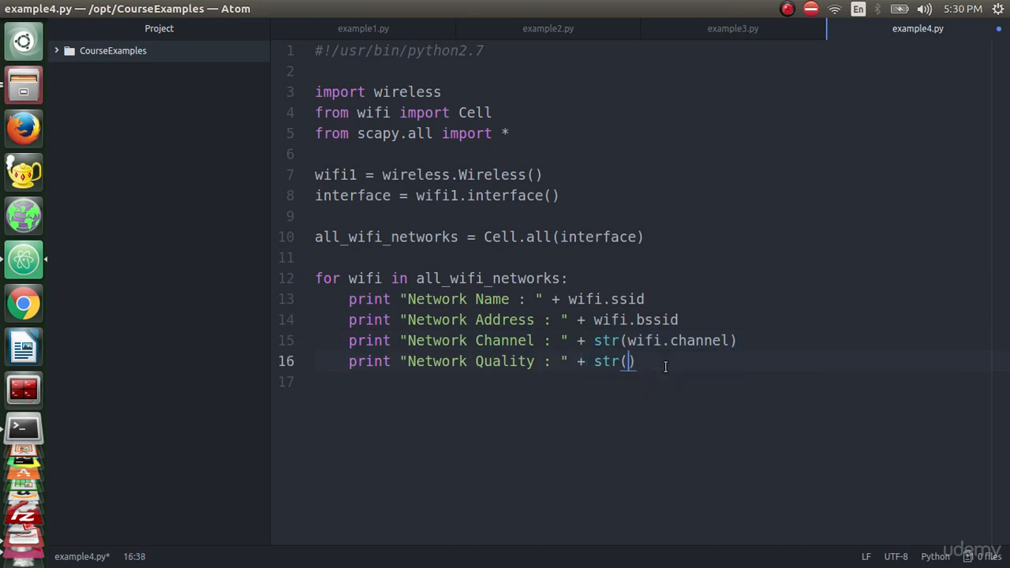
text(wifi.)
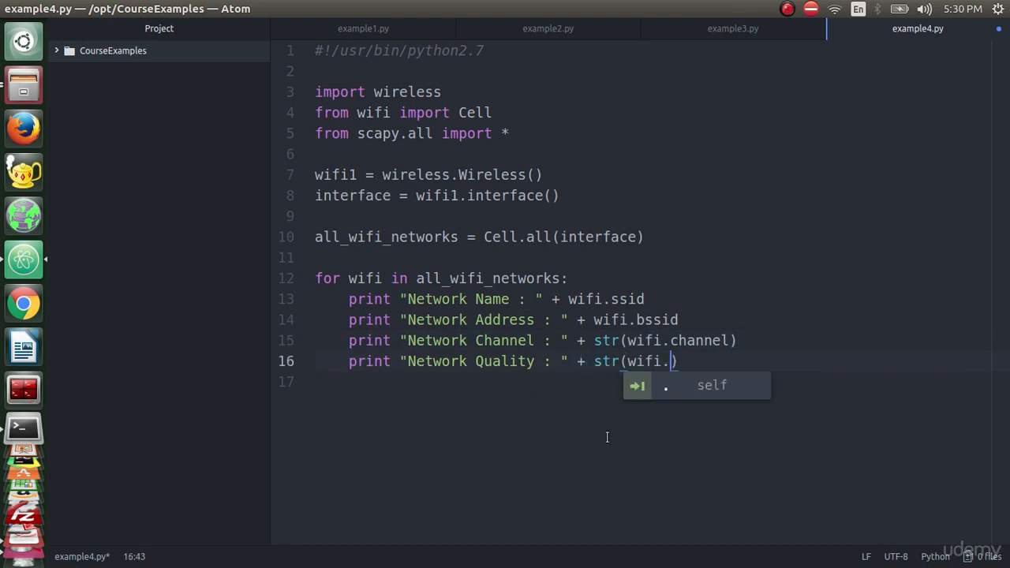
text(quality)
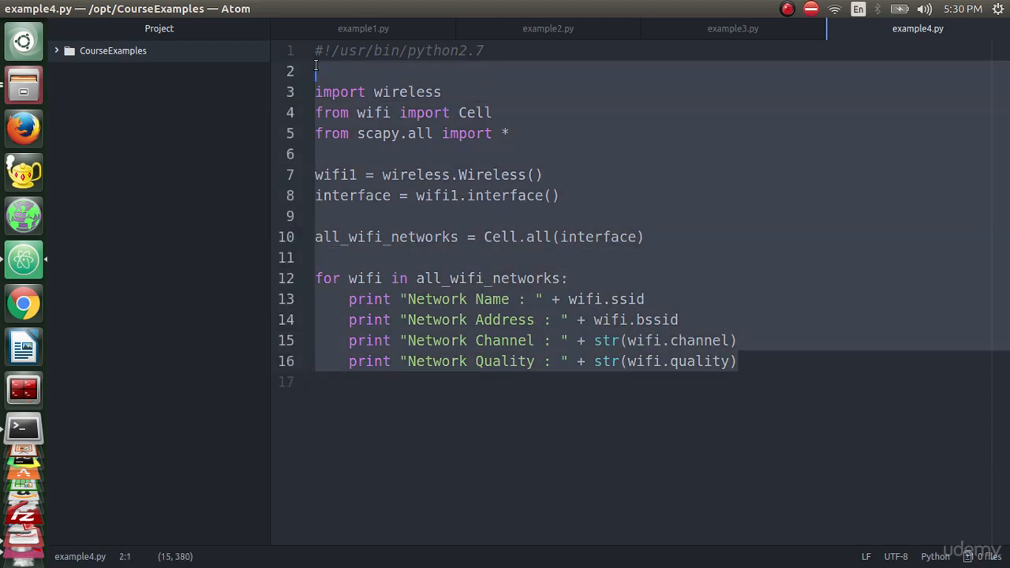
Walk through the saved script: interface setup, Cell.all scan, and the network loop
click(331, 174)
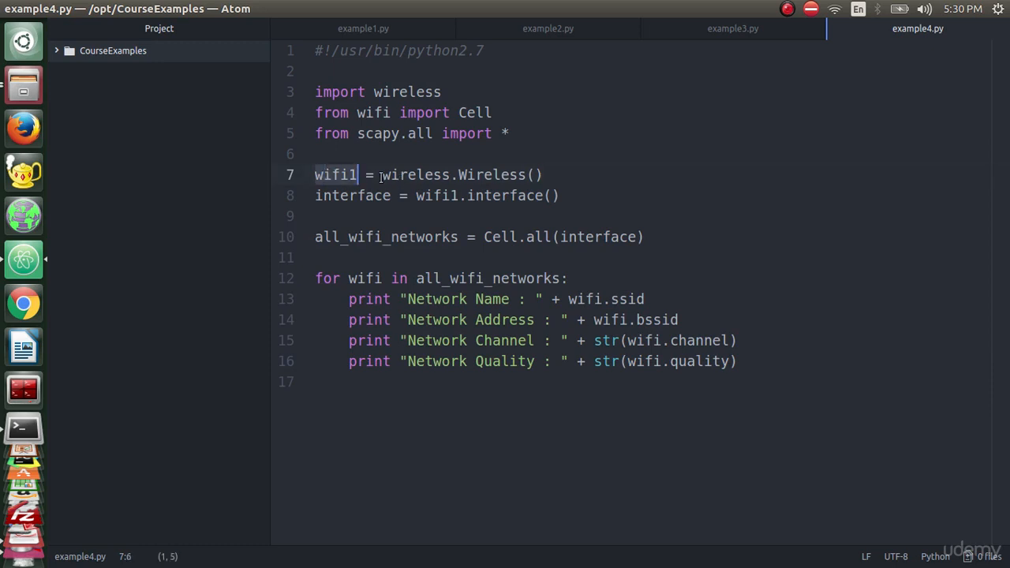
click(385, 173)
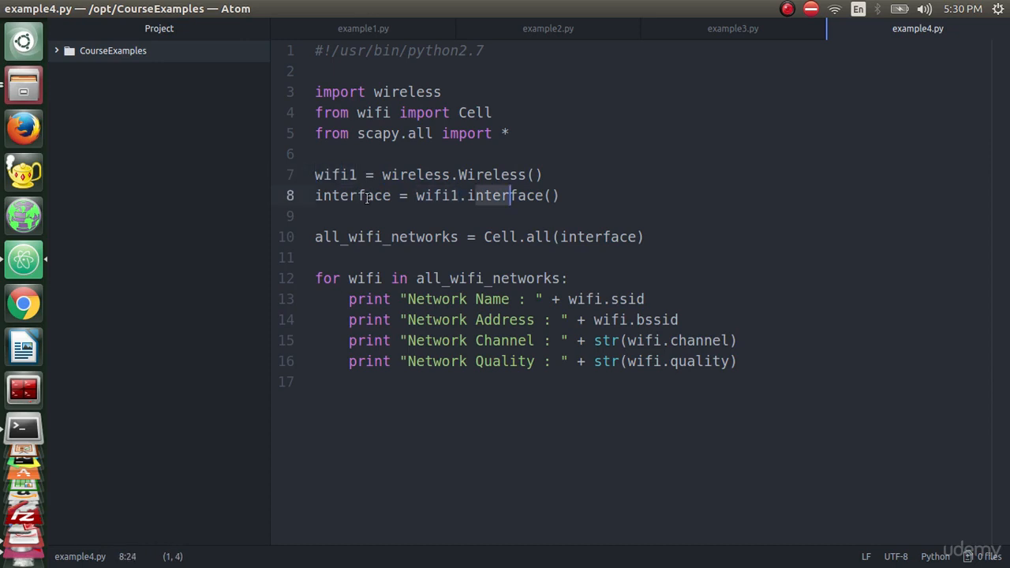
click(356, 237)
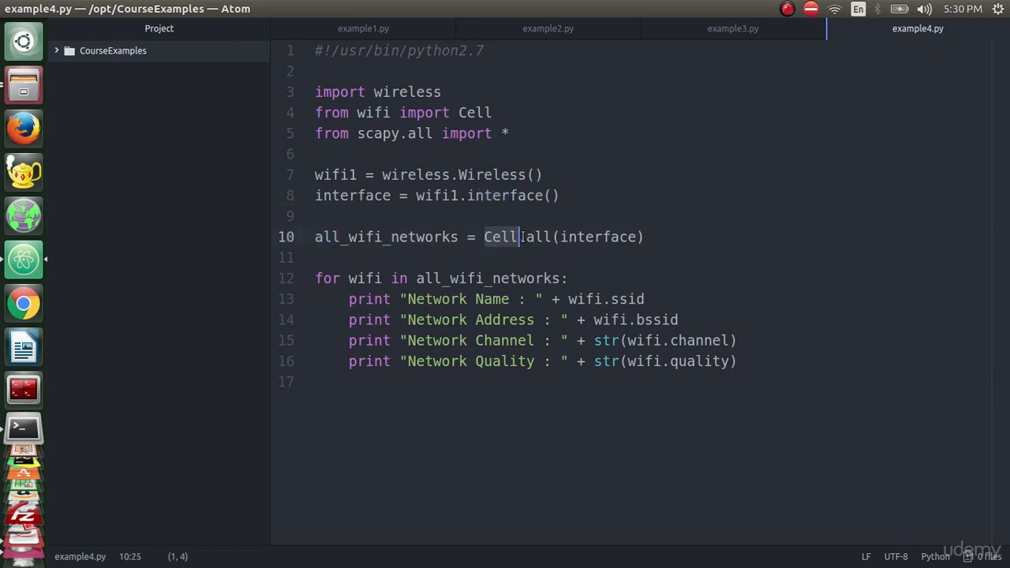
double_click(600, 237)
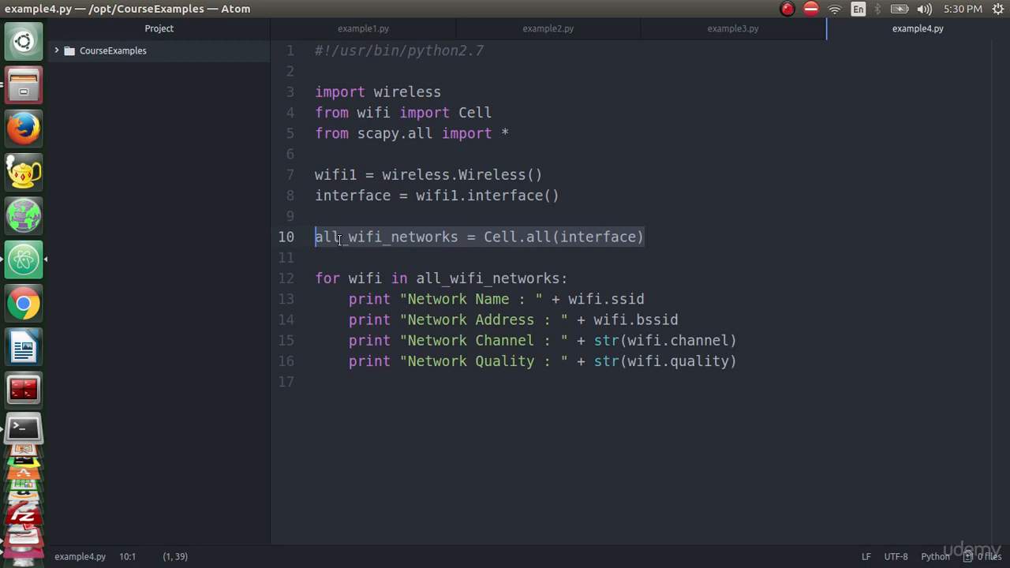
click(385, 237)
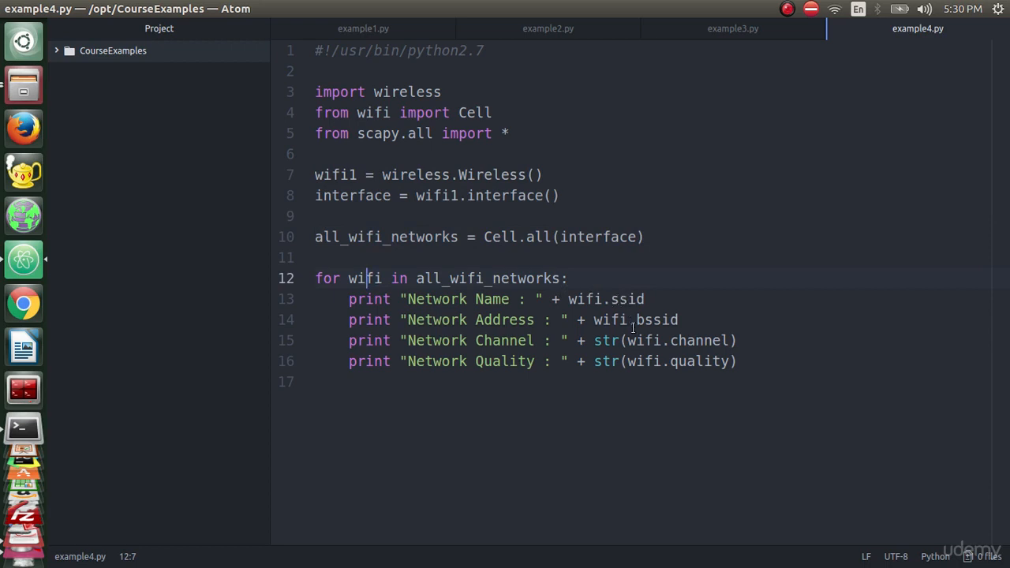
click(741, 362)
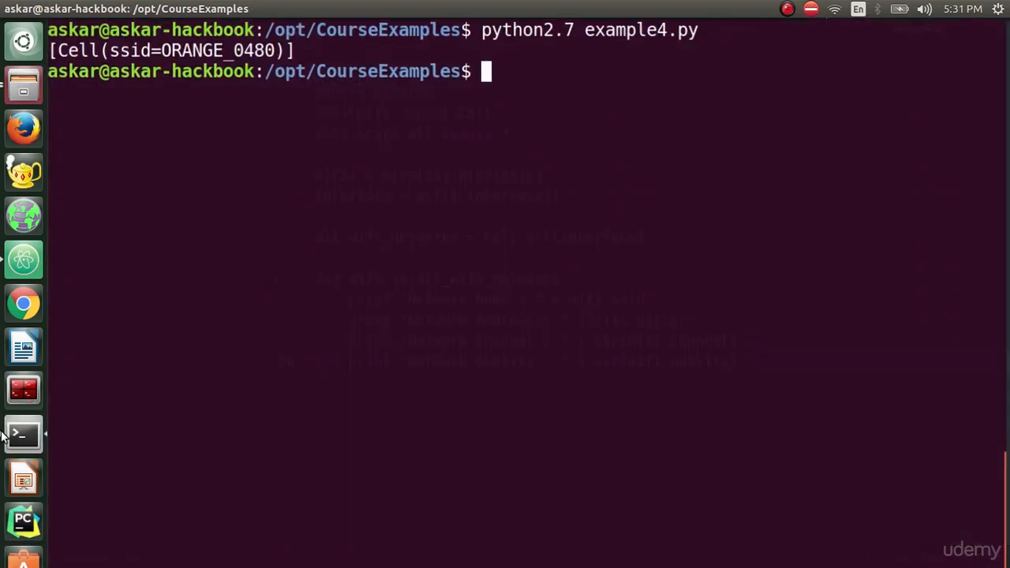
Run 'python2.7 example4.py'; it prints ORANGE_0480 then fails on missing bssid
text(python2)
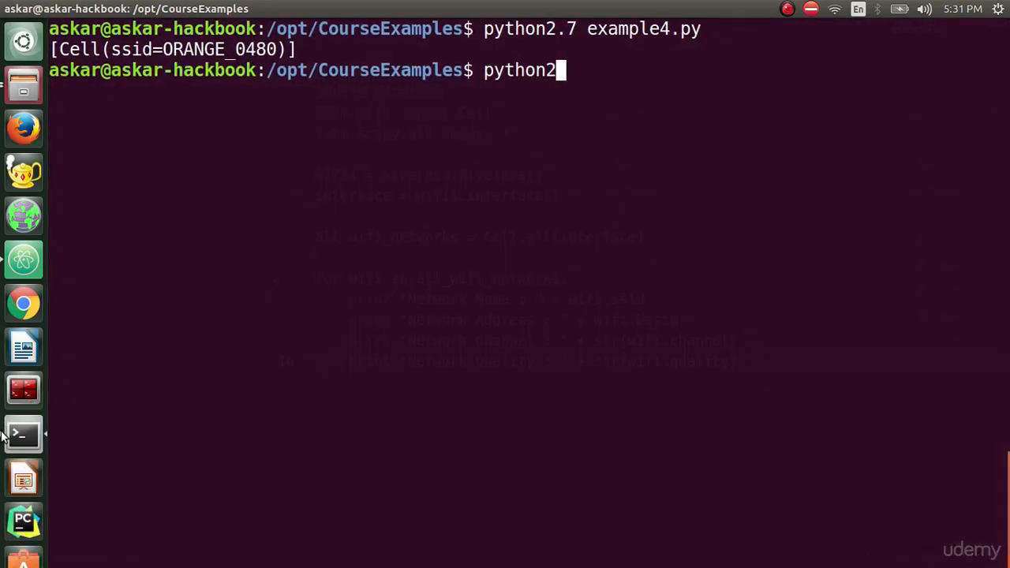
text(.7)
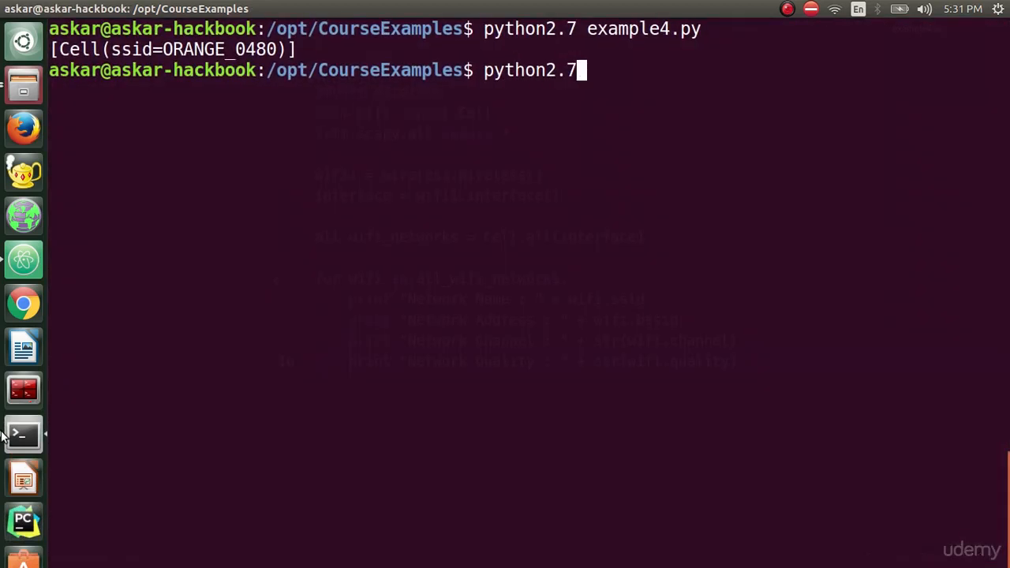
text(example4.py)
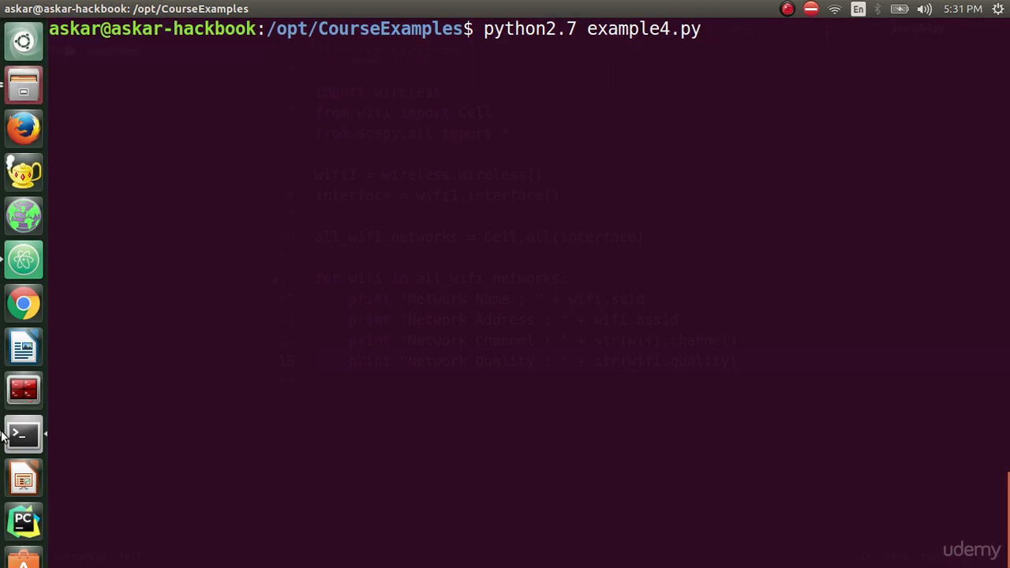
key(Return)
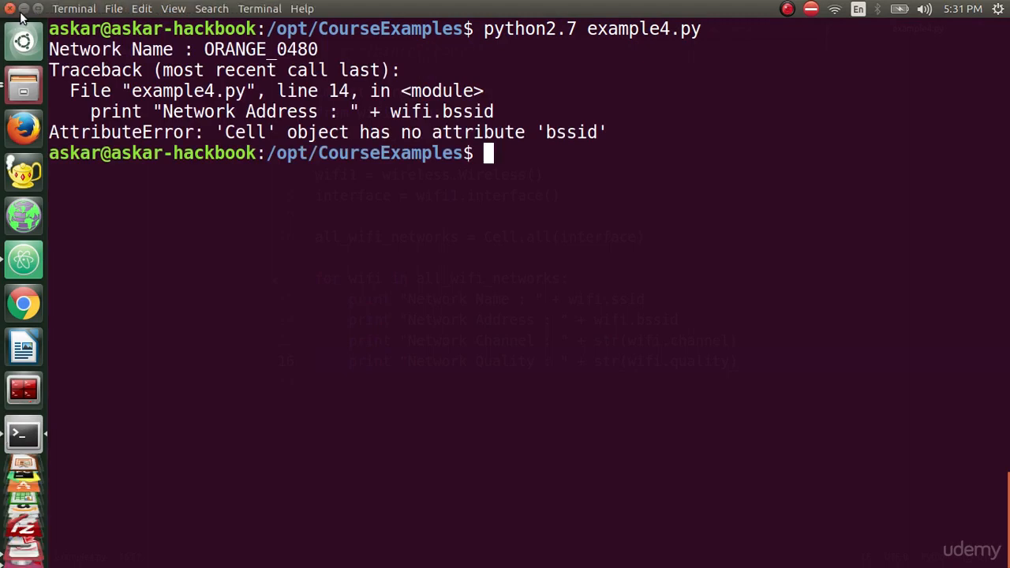
click(22, 259)
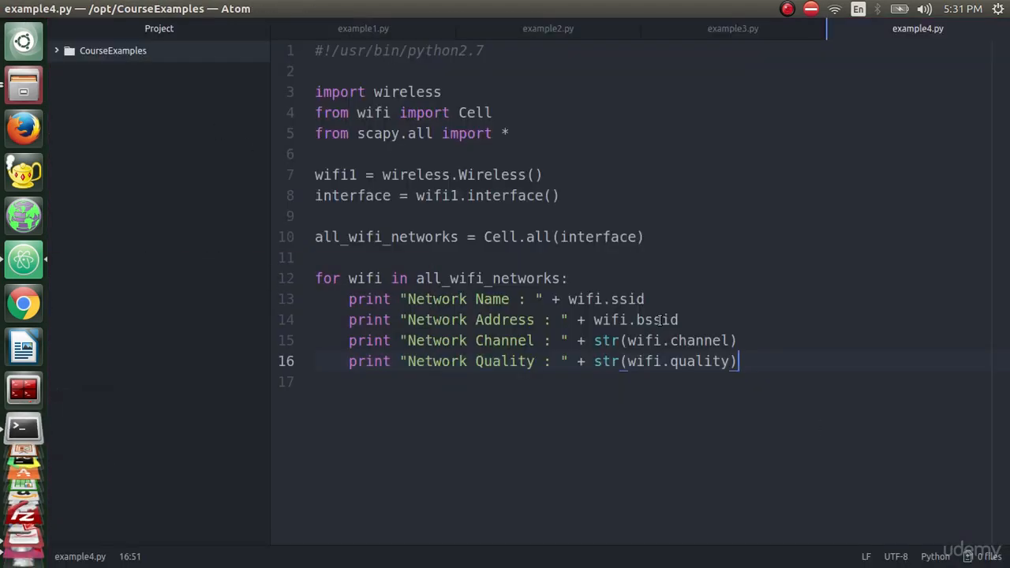
Use wifi.address and label the lines 'Network Name (ssid)' and 'Network Address (bssid)'
text(address)
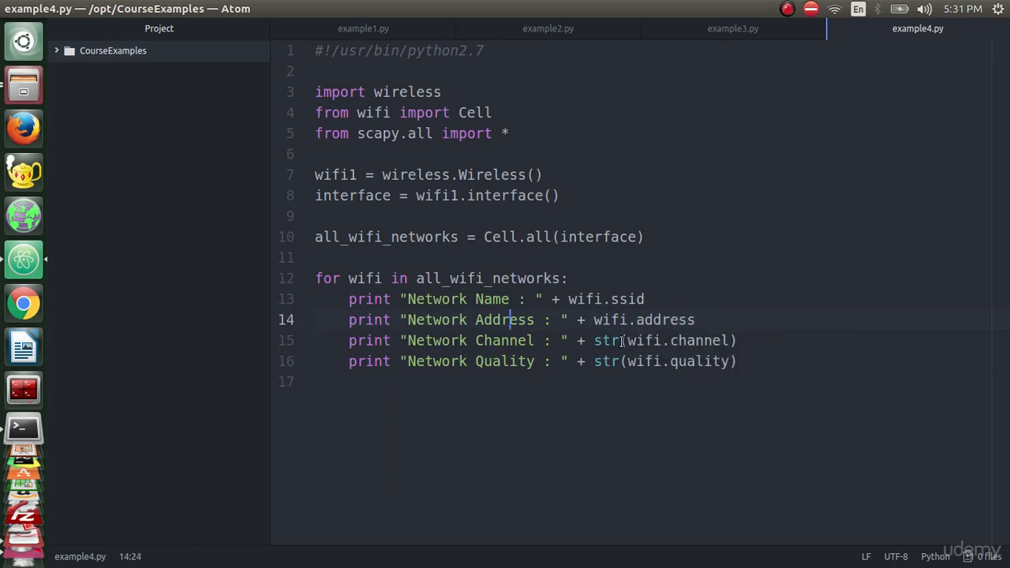
text(())
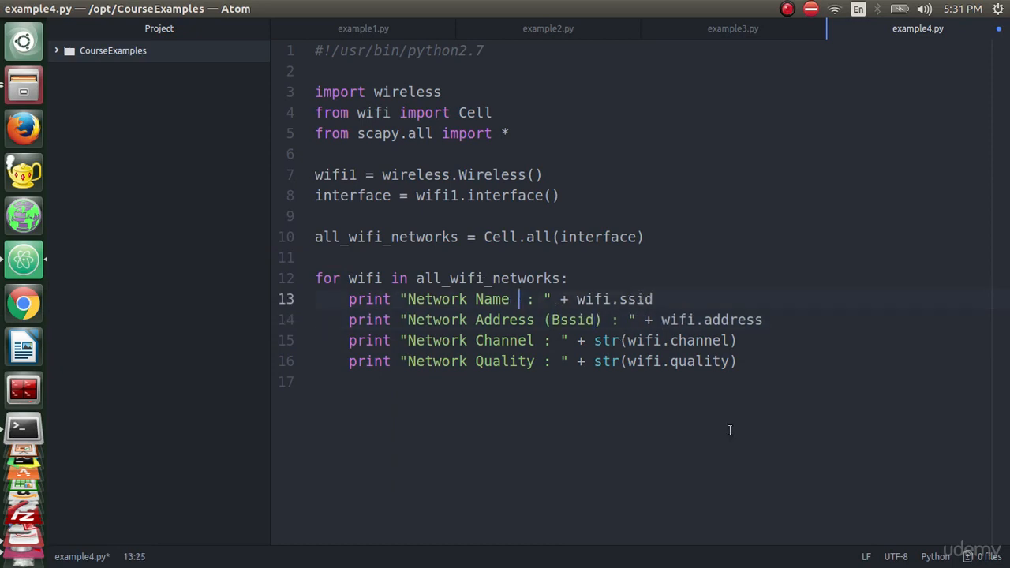
text((Ss)
click(540, 319)
text(b)
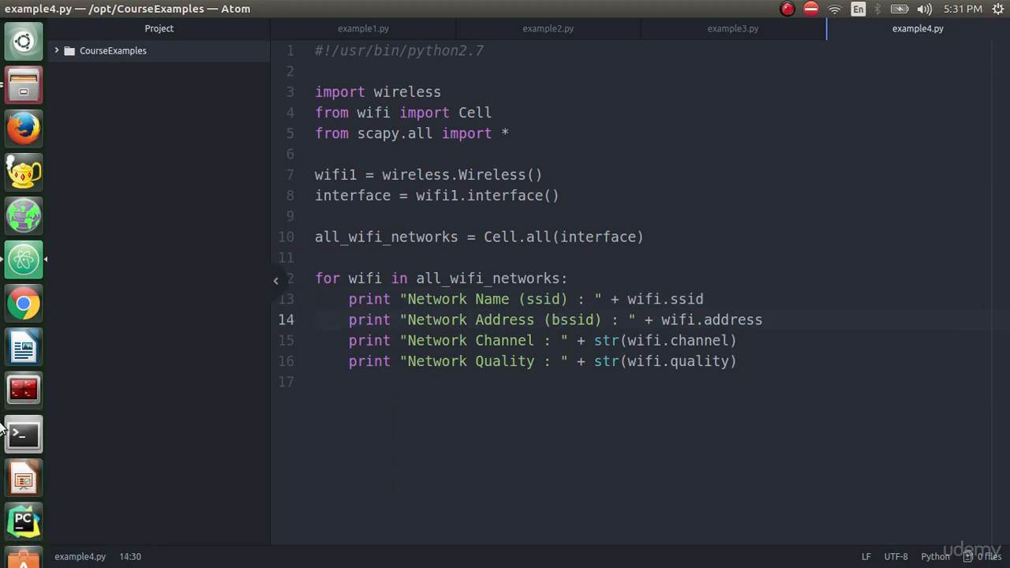
Rerun python2.7 example4.py, printing ORANGE_0480, address 88:A6:C6:D8:04:81, channel 6, quality 57/70
click(22, 434)
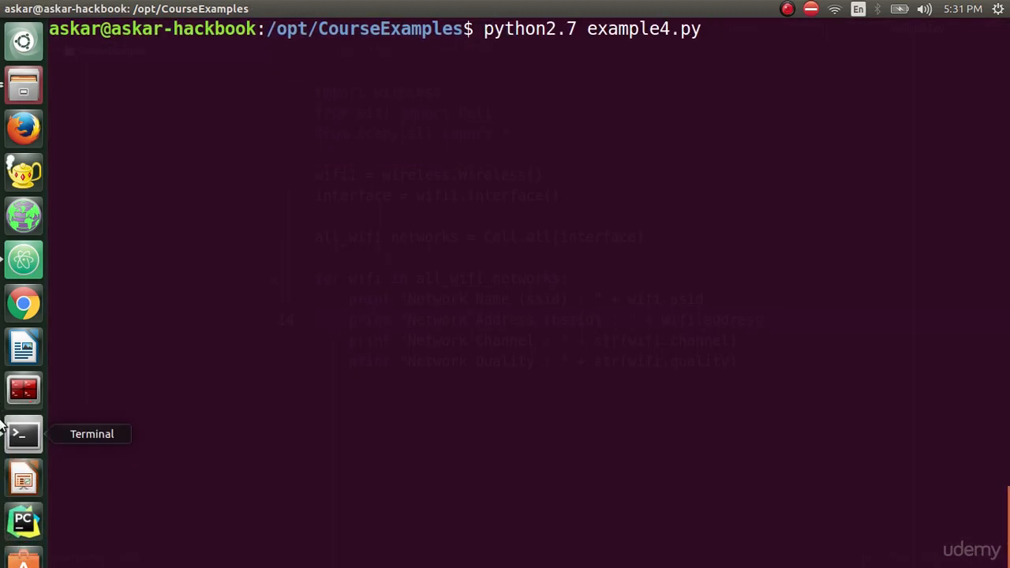
key(Return)
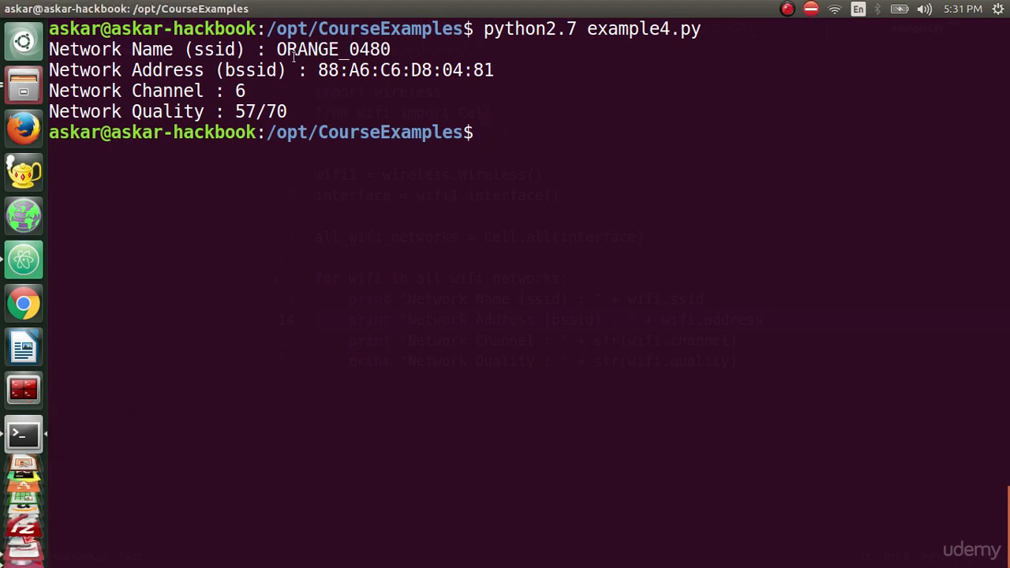
double_click(332, 49)
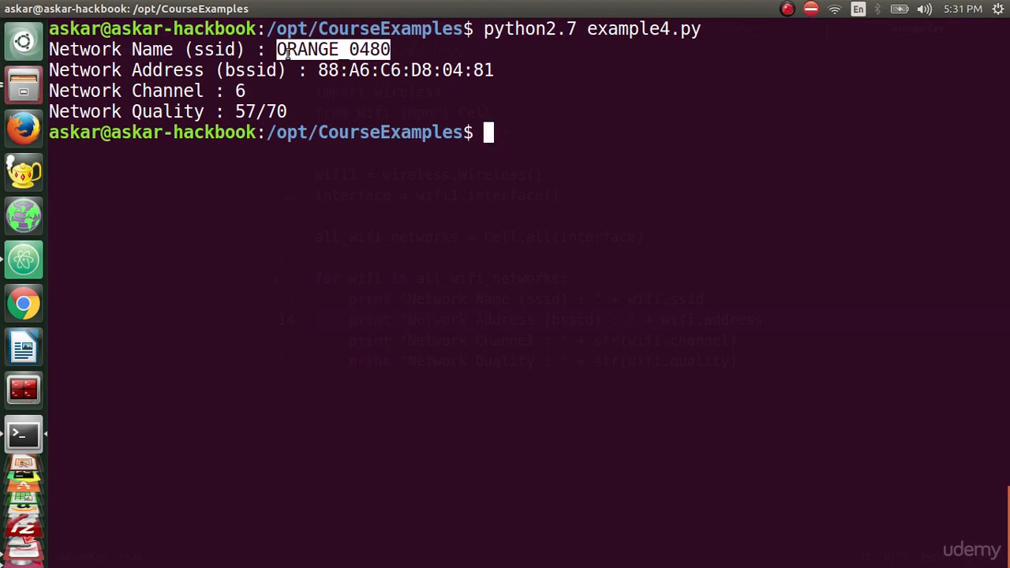
mouse_move(251, 77)
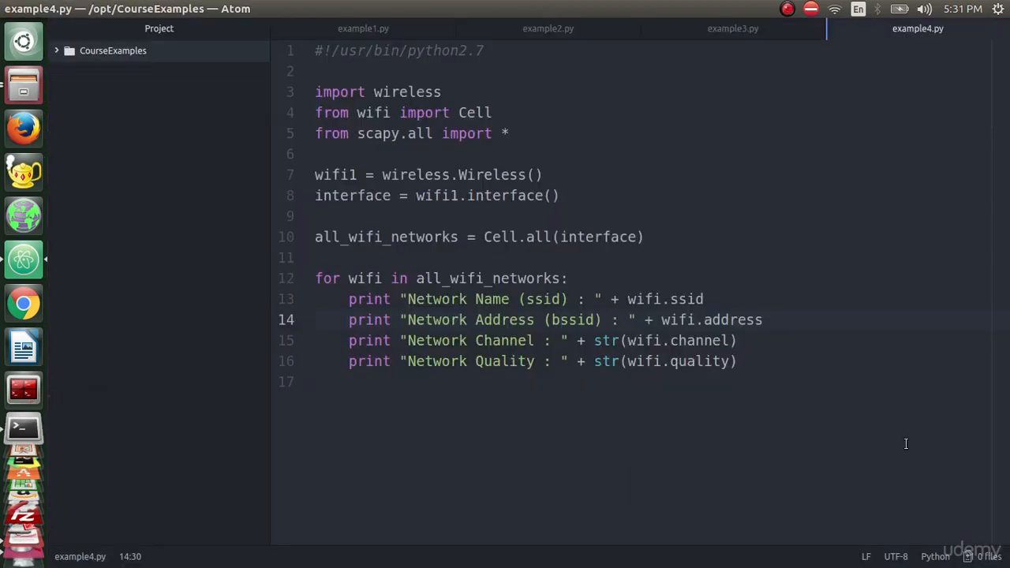
click(559, 318)
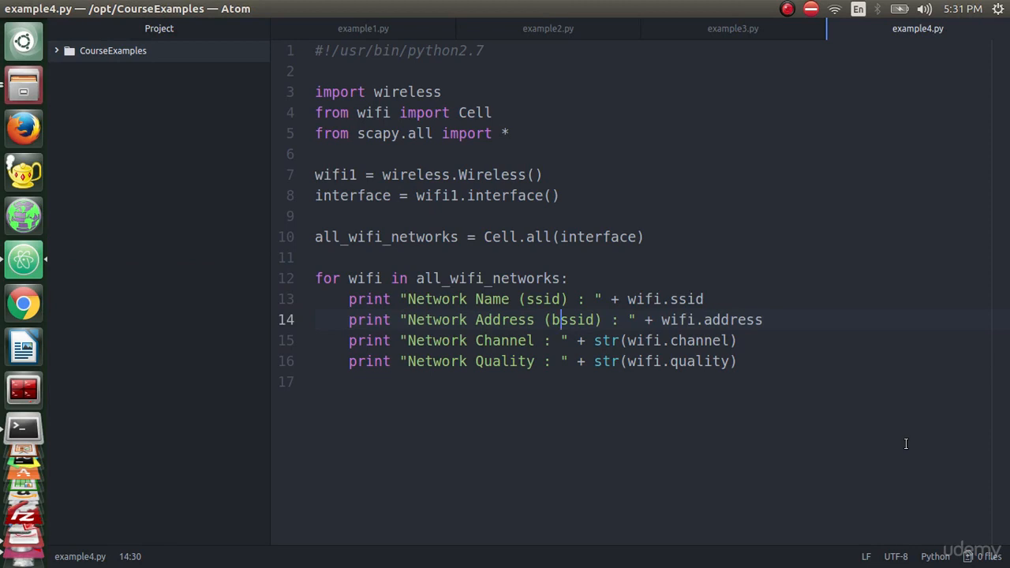